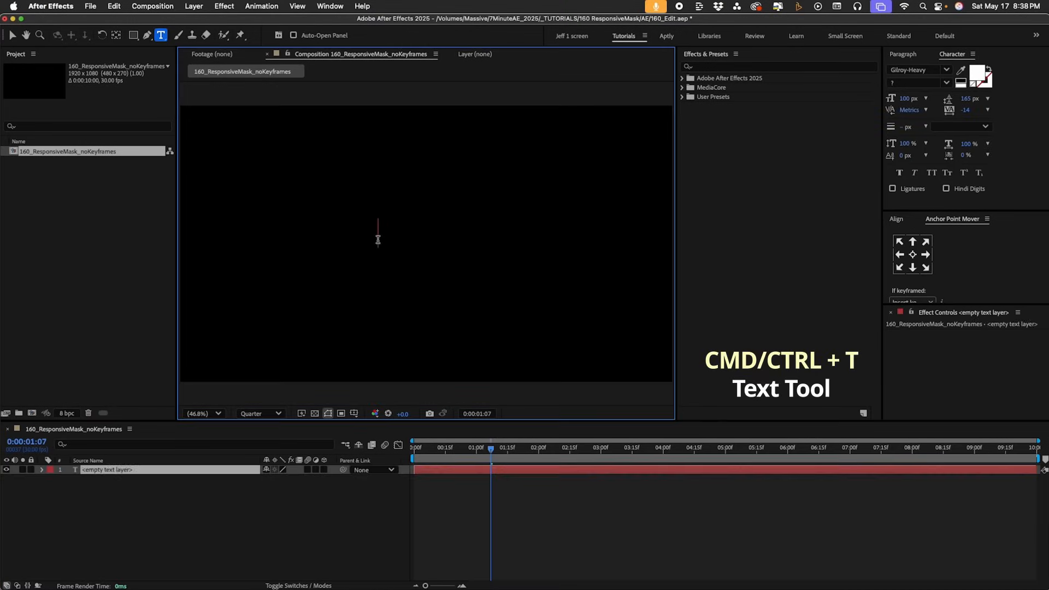
Step: Create a 'Responsive Masks' text layer and centre its anchor point on the text
{"action": "type", "text": "Responsiv"}
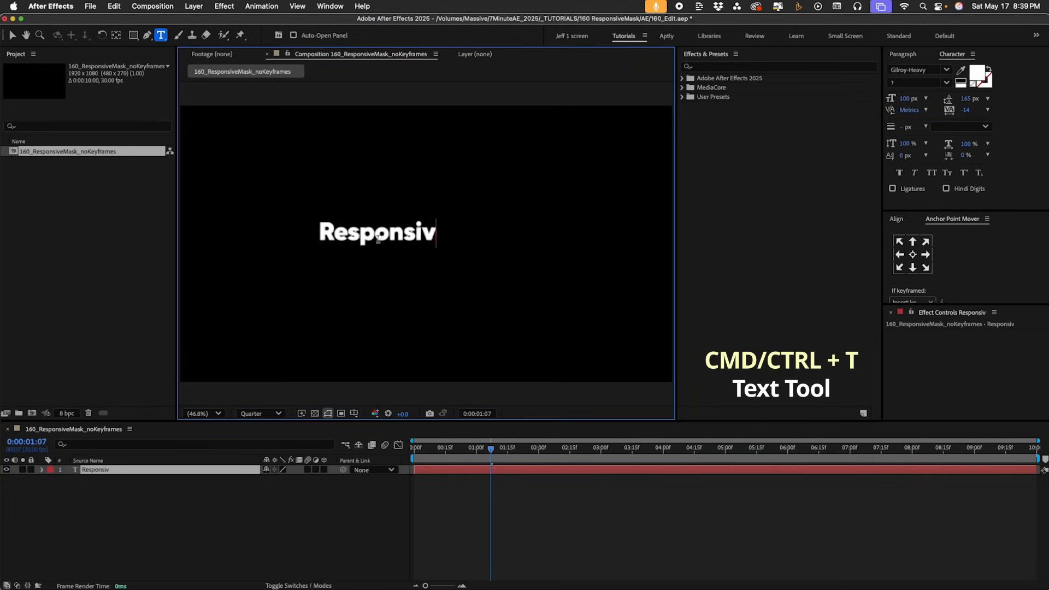
{"action": "type", "text": "e Masks"}
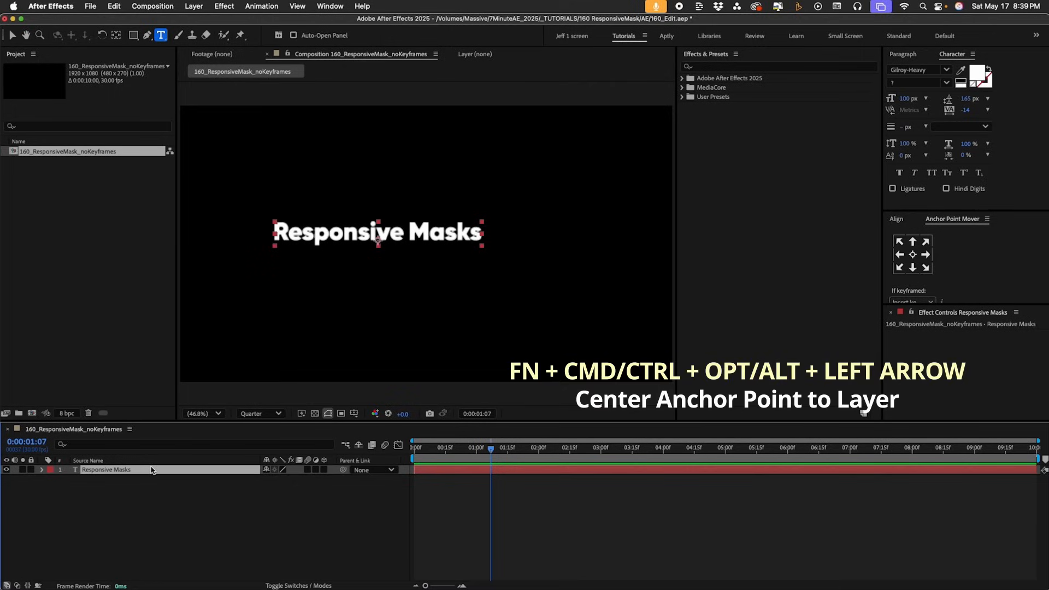
{"action": "key", "text": "Home"}
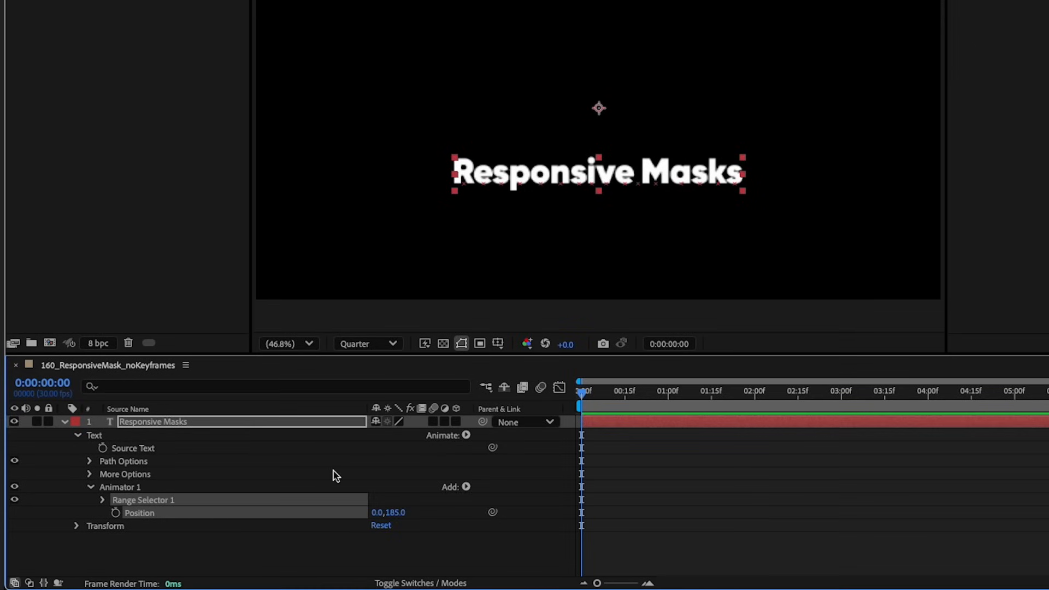
Step: Make Range Selector 1 operate on Words with a Ramp Up shape in Advanced options
{"action": "left_click", "coordinate": [101, 500]}
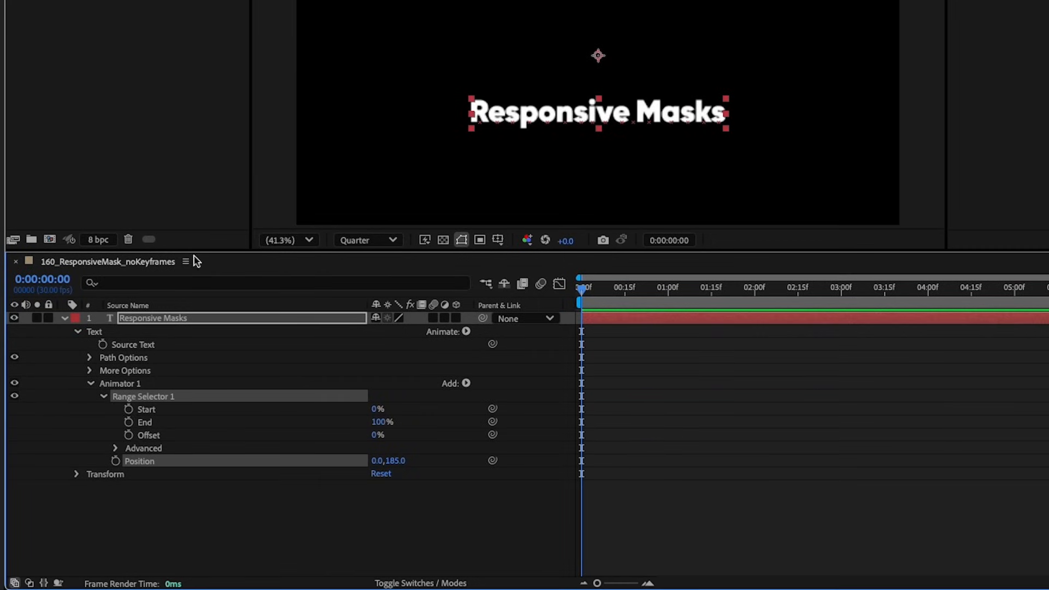
{"action": "left_click", "coordinate": [116, 448]}
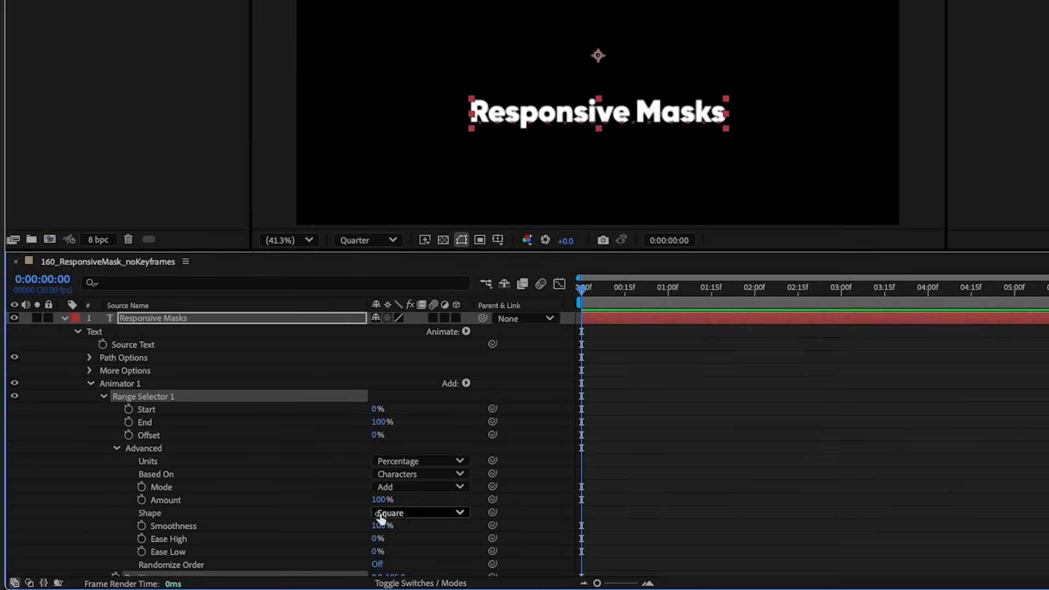
{"action": "left_click", "coordinate": [420, 474]}
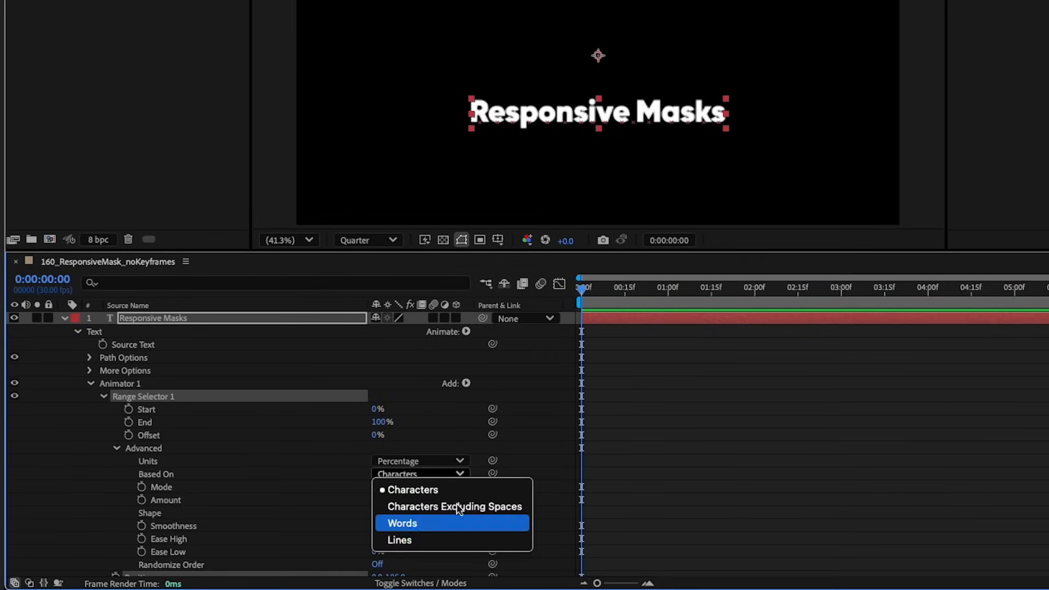
{"action": "left_click", "coordinate": [402, 523]}
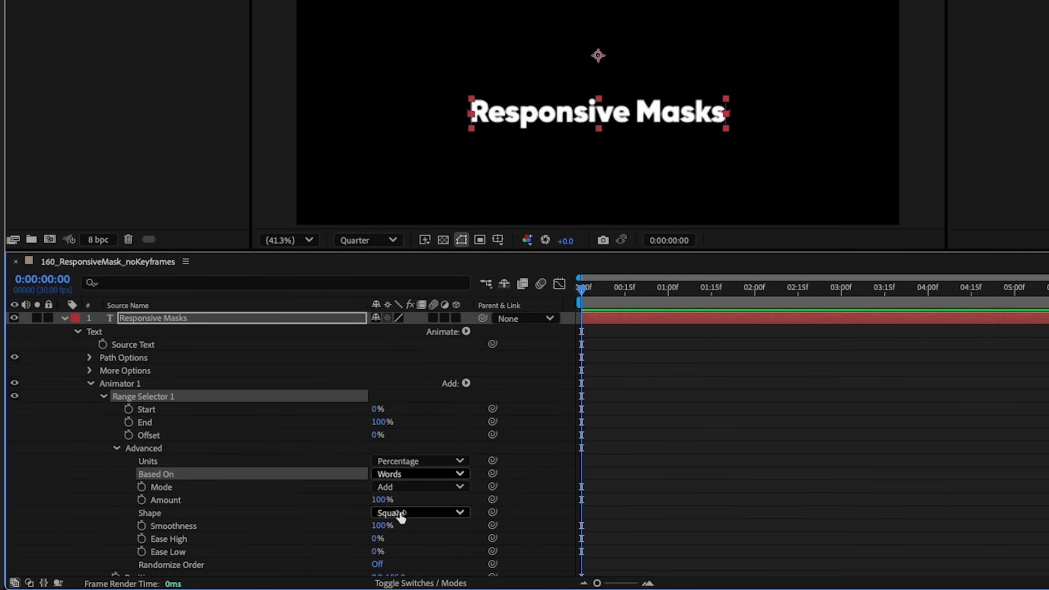
{"action": "left_click", "coordinate": [420, 513]}
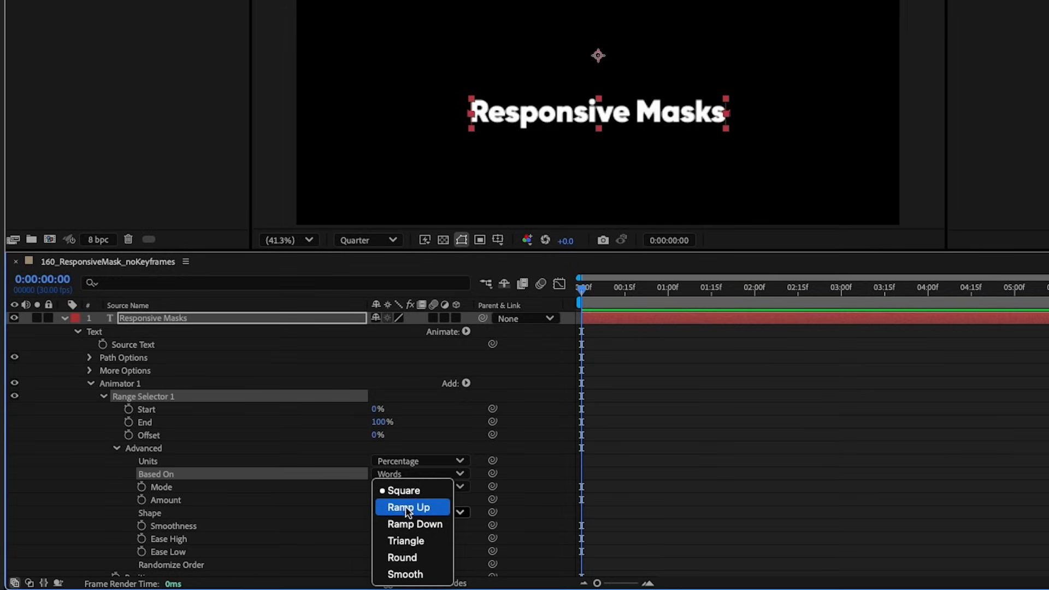
{"action": "left_click", "coordinate": [408, 508]}
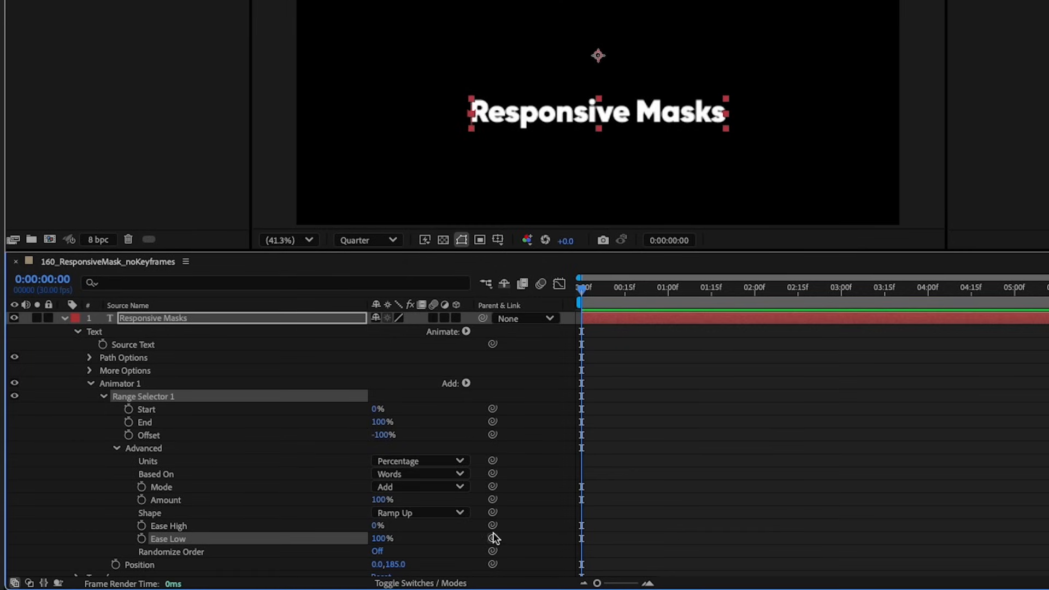
{"action": "mouse_move", "coordinate": [466, 503]}
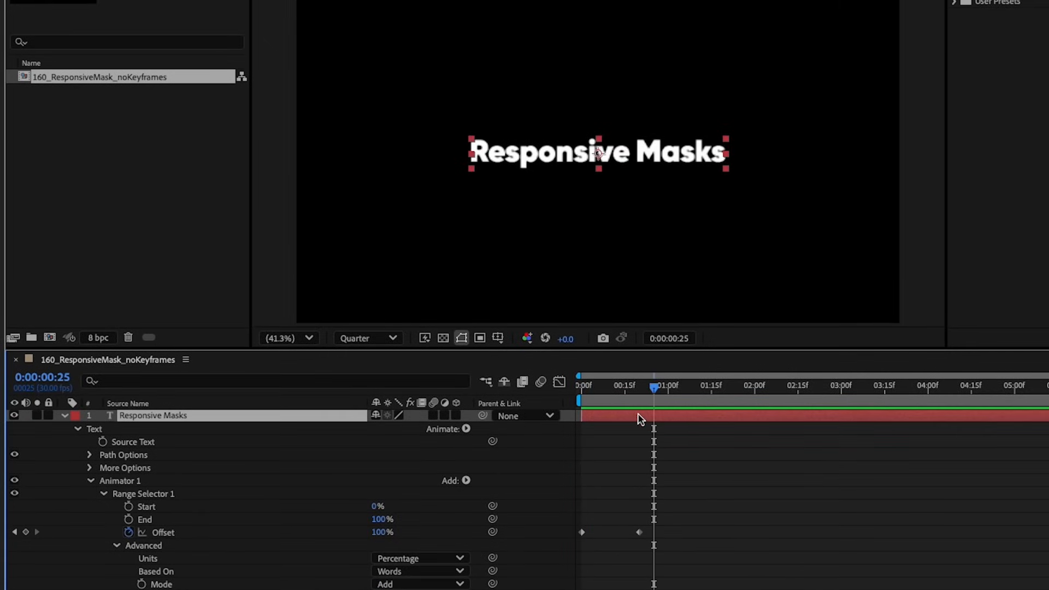
Step: Add a new mask to the Responsive Masks text layer with Shift+Ctrl+N
{"action": "right_click", "coordinate": [153, 415]}
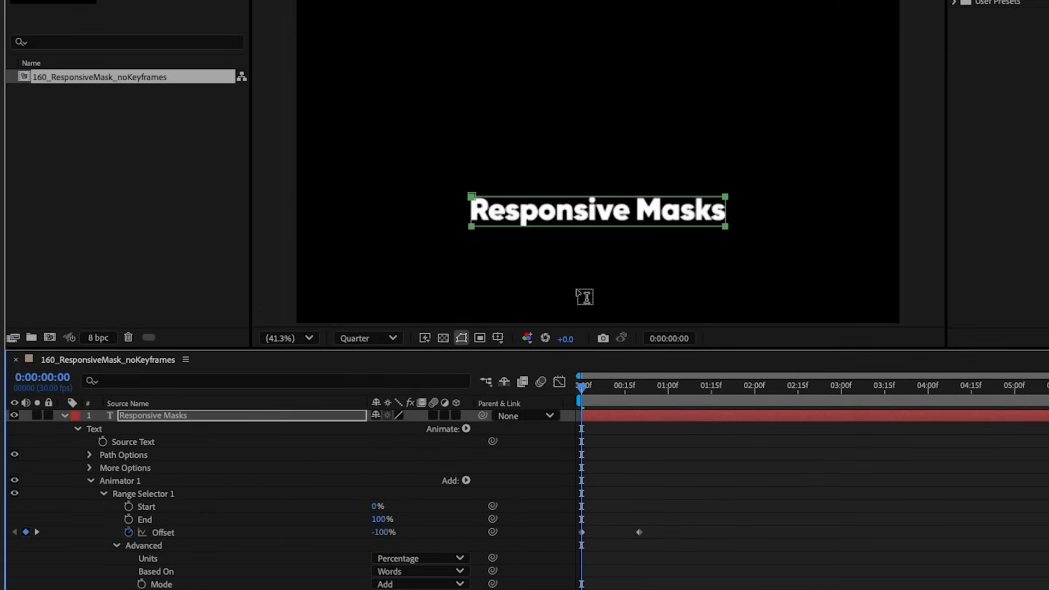
{"action": "mouse_move", "coordinate": [589, 400]}
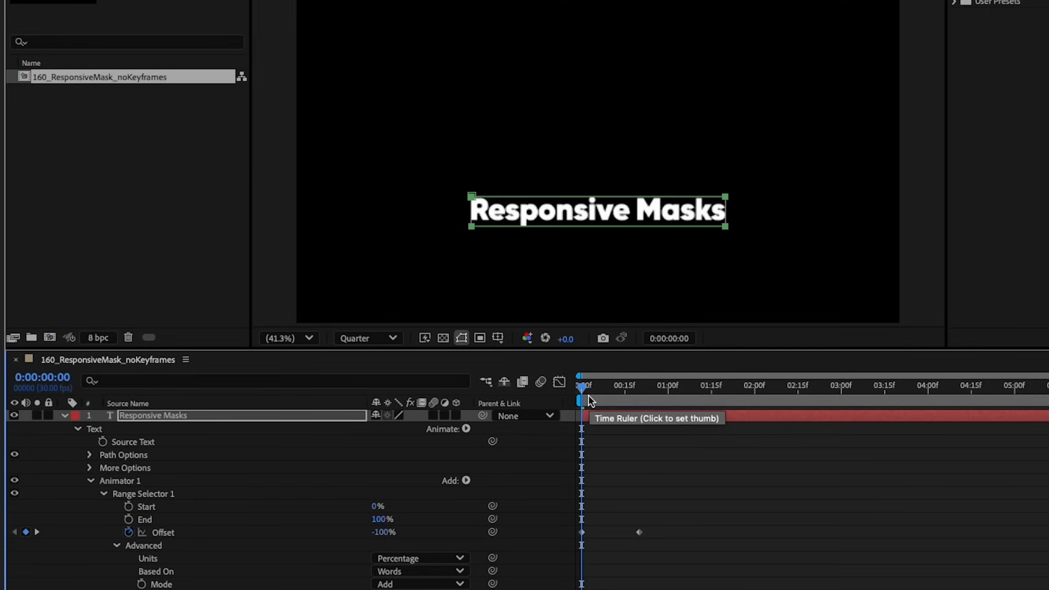
{"action": "mouse_move", "coordinate": [582, 387]}
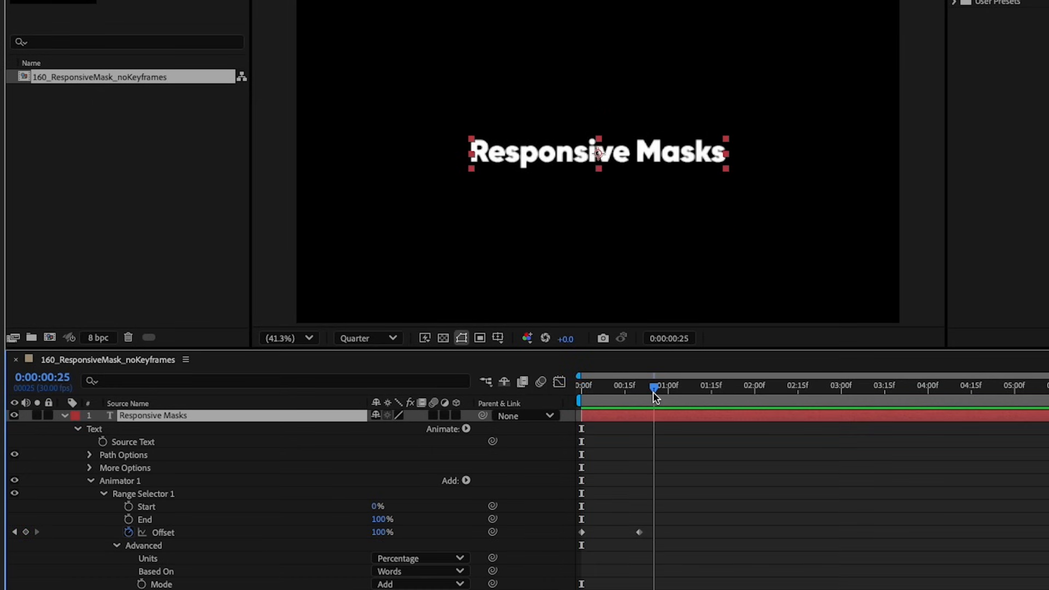
{"action": "right_click", "coordinate": [152, 415]}
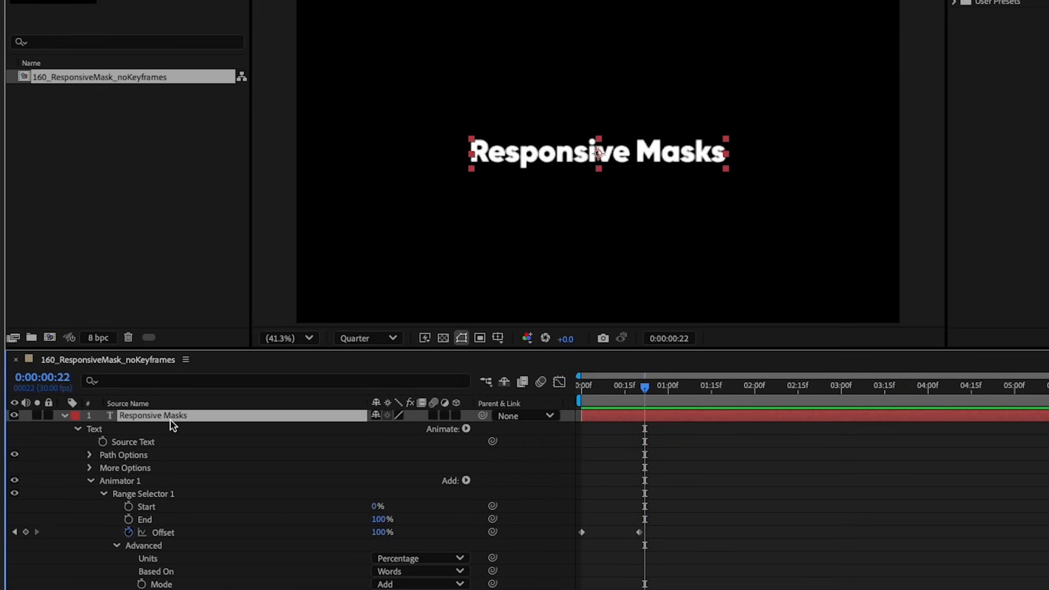
{"action": "key", "text": "shift+ctrl+n"}
{"action": "type", "text": " are teh bomb"}
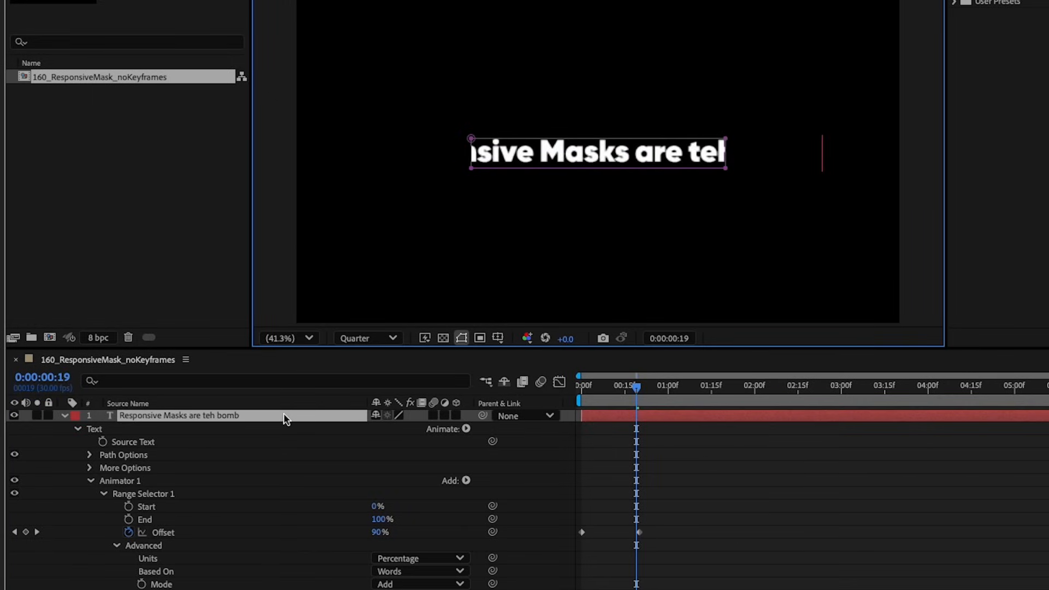
Step: Add 'the bomb!' to the text, toggle Mask 1's mode to None and back, and open the Mask commands
{"action": "type", "text": "the bomb!"}
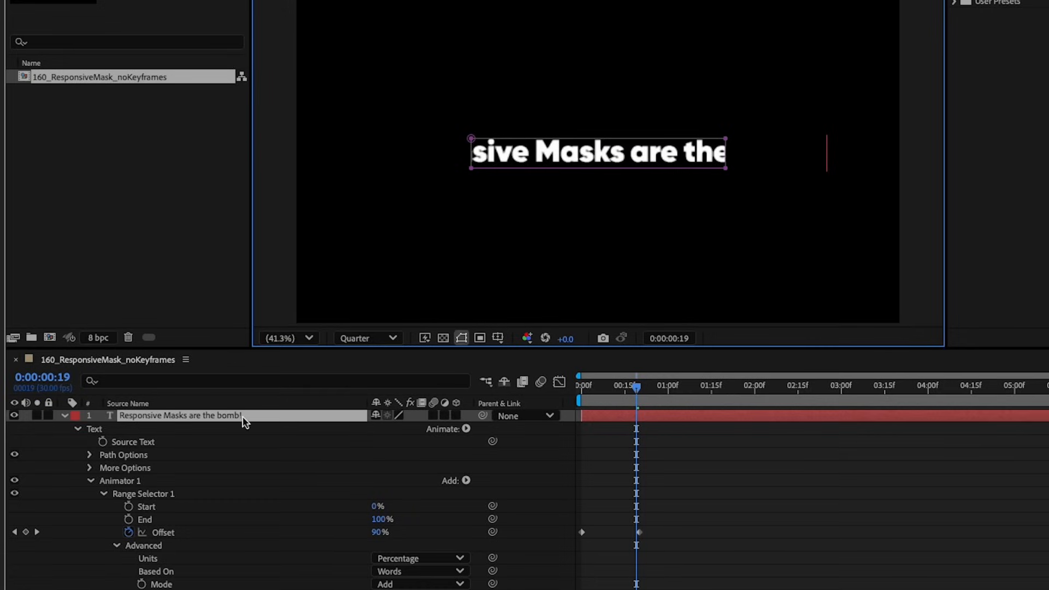
{"action": "key", "text": "m"}
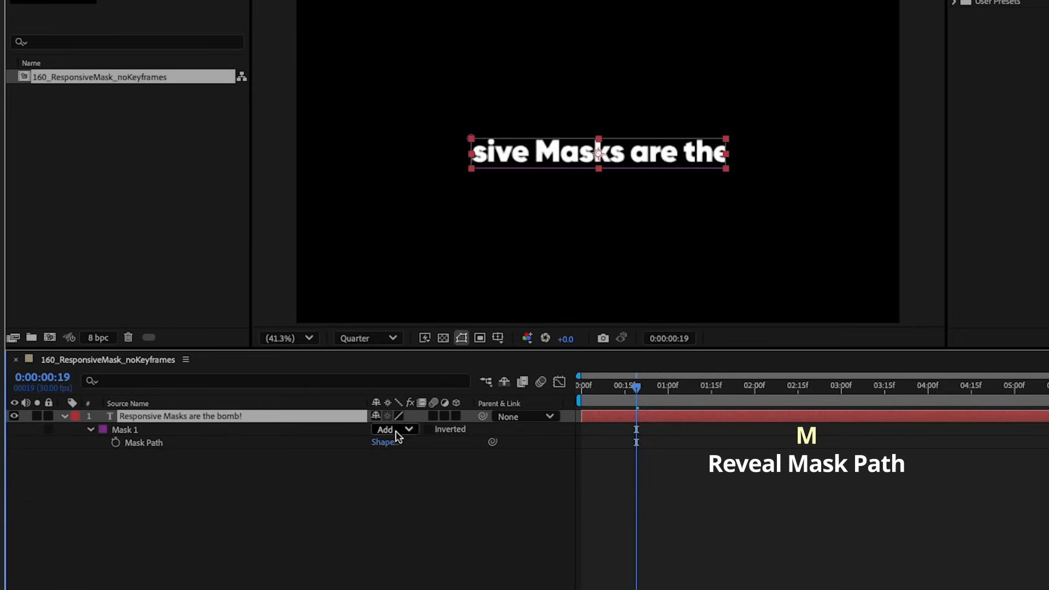
{"action": "left_click", "coordinate": [394, 430]}
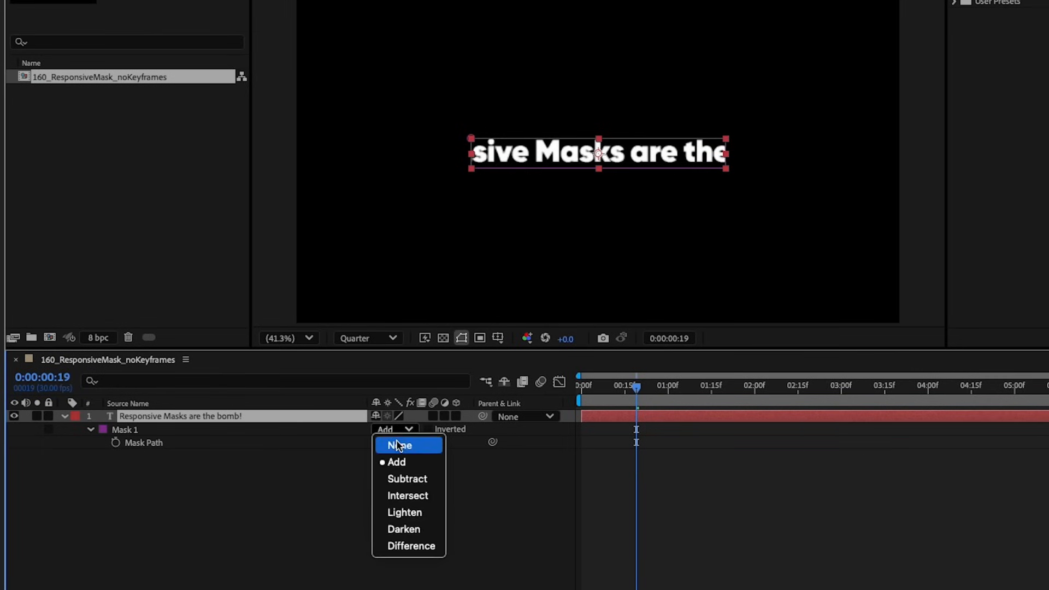
{"action": "left_click", "coordinate": [399, 445]}
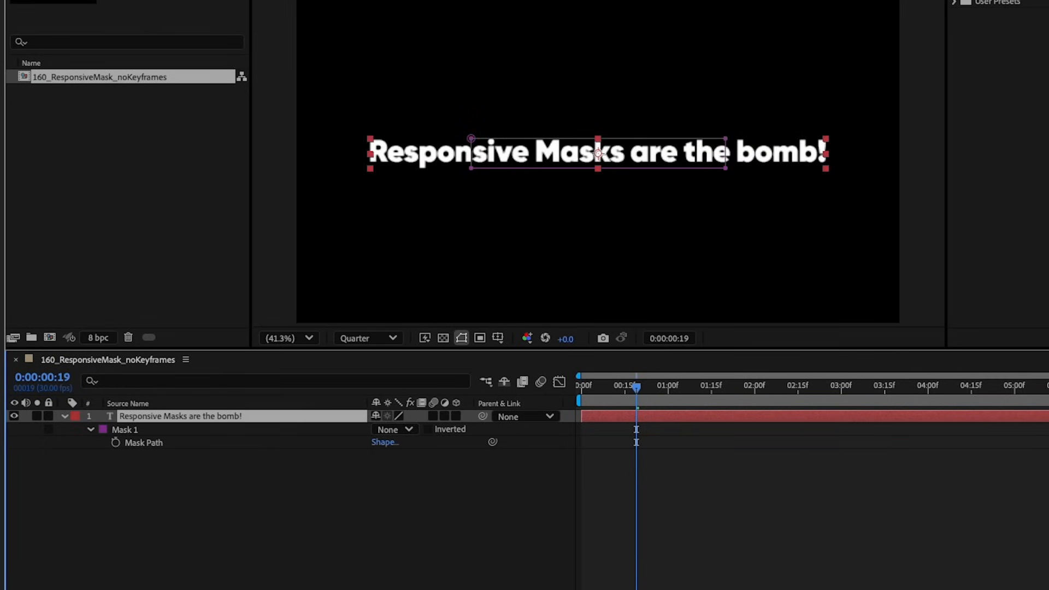
{"action": "left_click", "coordinate": [393, 429]}
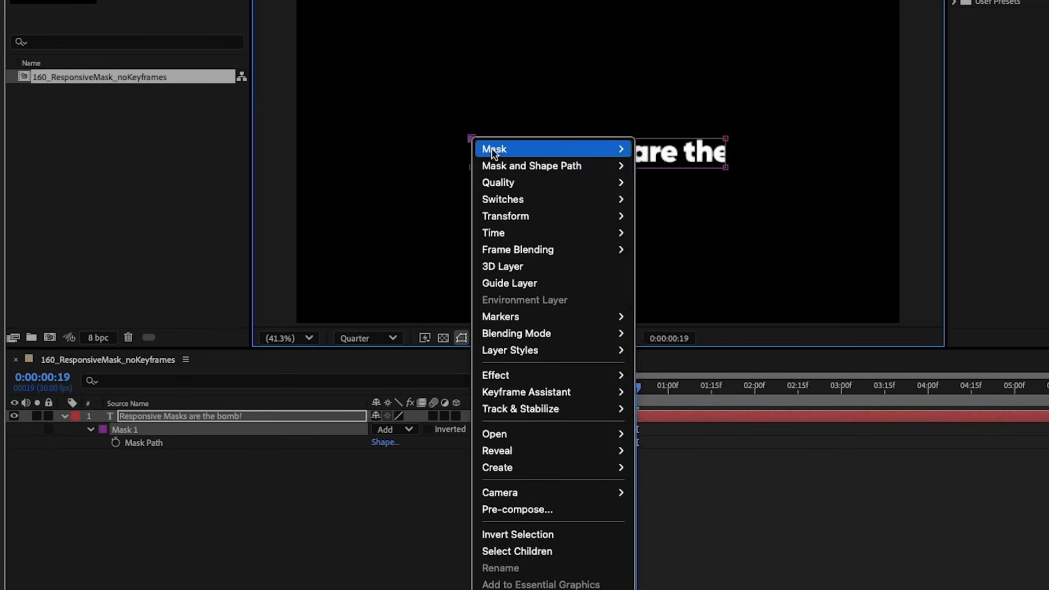
{"action": "left_click", "coordinate": [716, 254]}
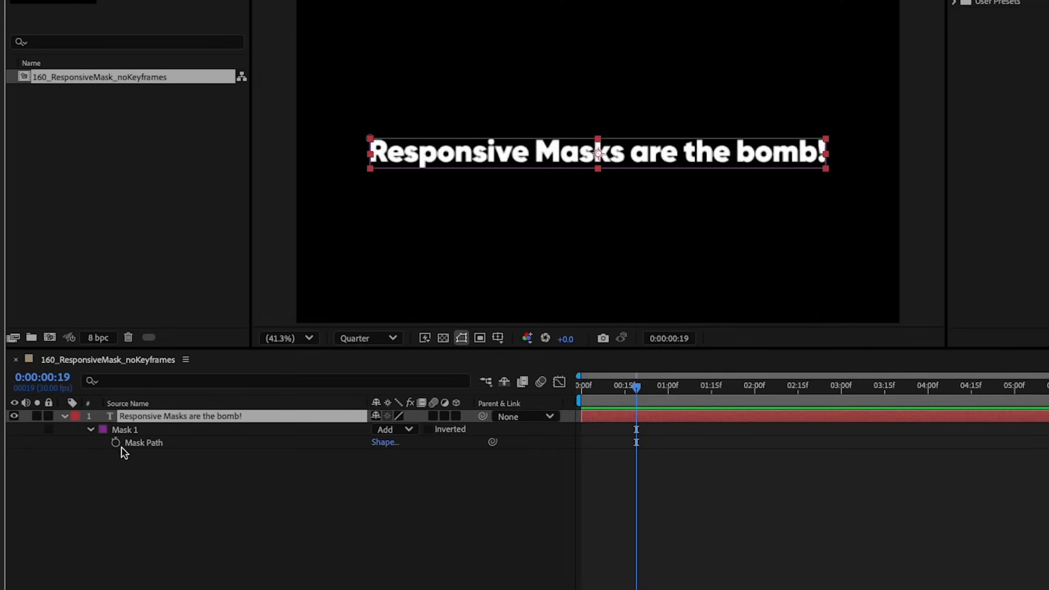
Step: Enable an expression on Mask 1's Mask Path property
{"action": "left_click", "coordinate": [115, 442]}
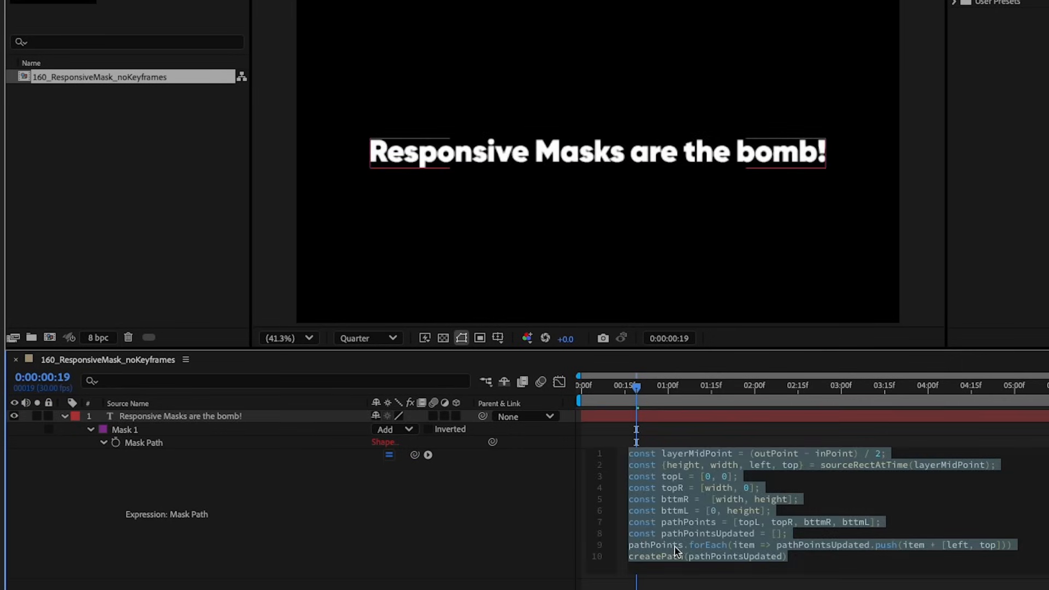
{"action": "mouse_move", "coordinate": [703, 501]}
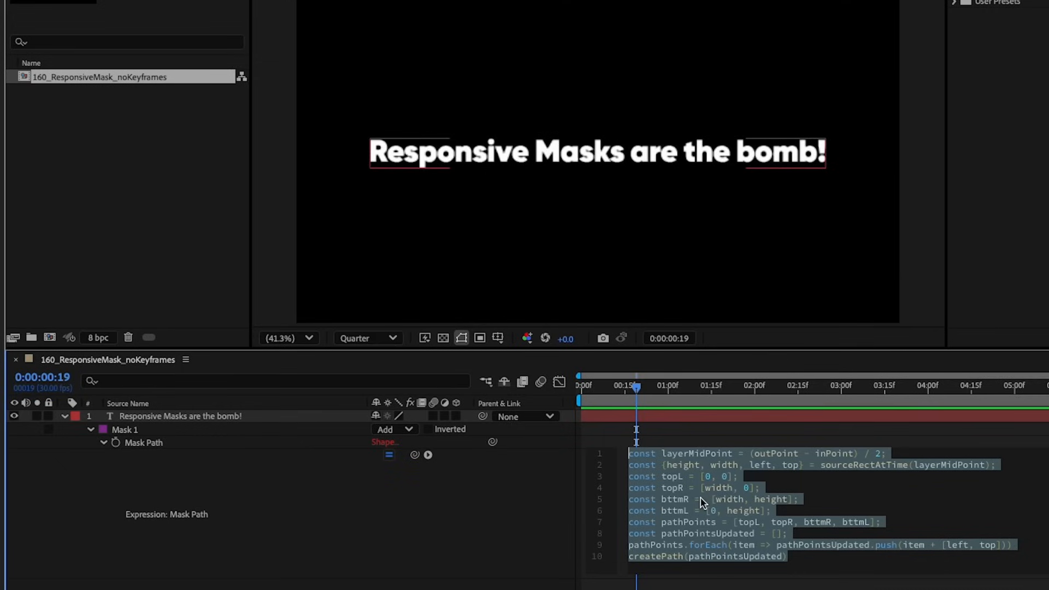
{"action": "mouse_move", "coordinate": [695, 474]}
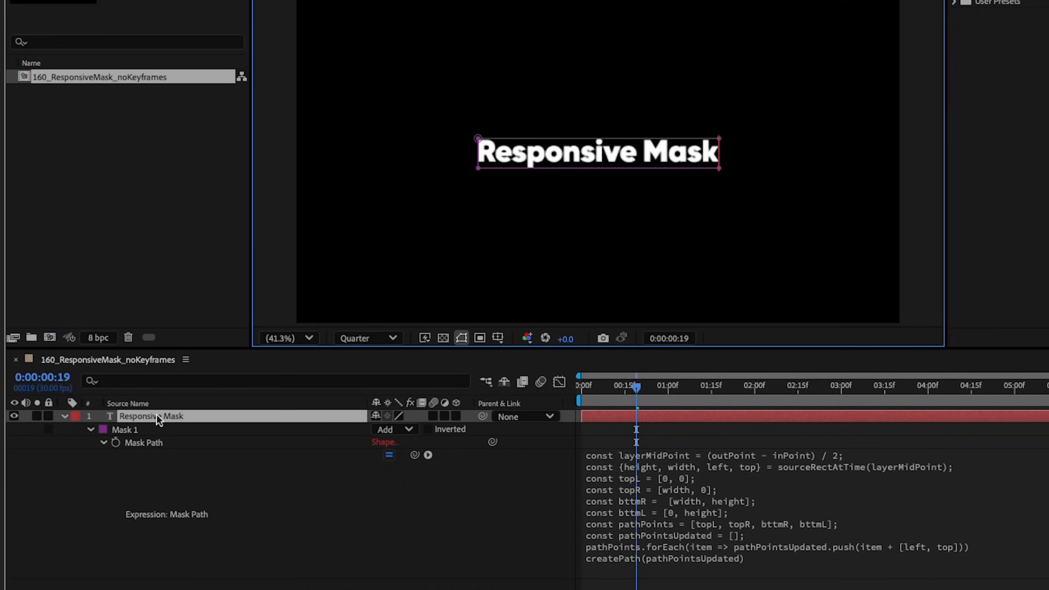
{"action": "mouse_move", "coordinate": [614, 425]}
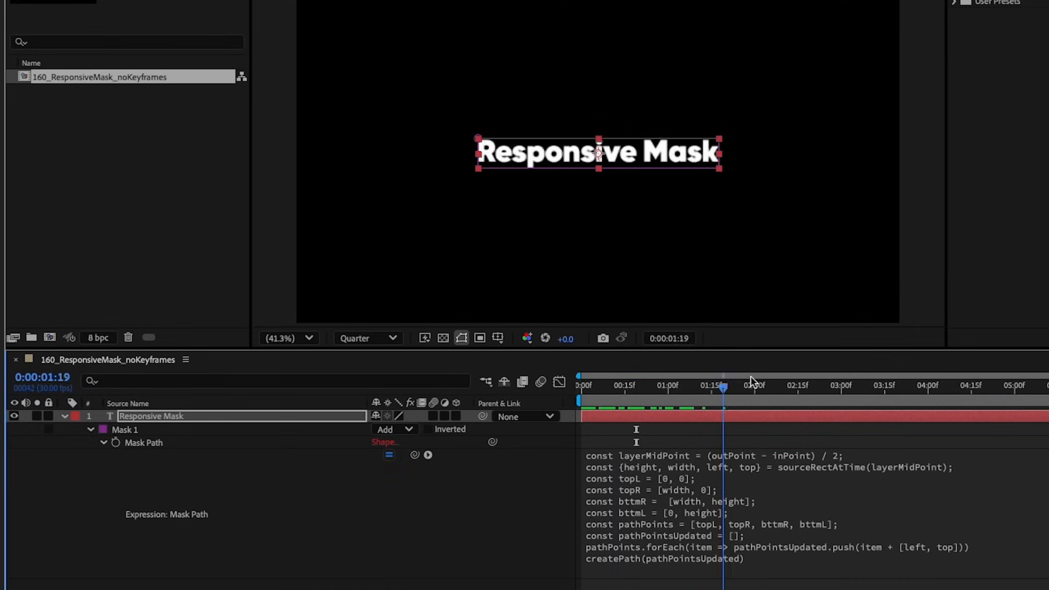
Step: Scrub the timeline near the start and to one second to check the masked text
{"action": "left_click", "coordinate": [599, 385]}
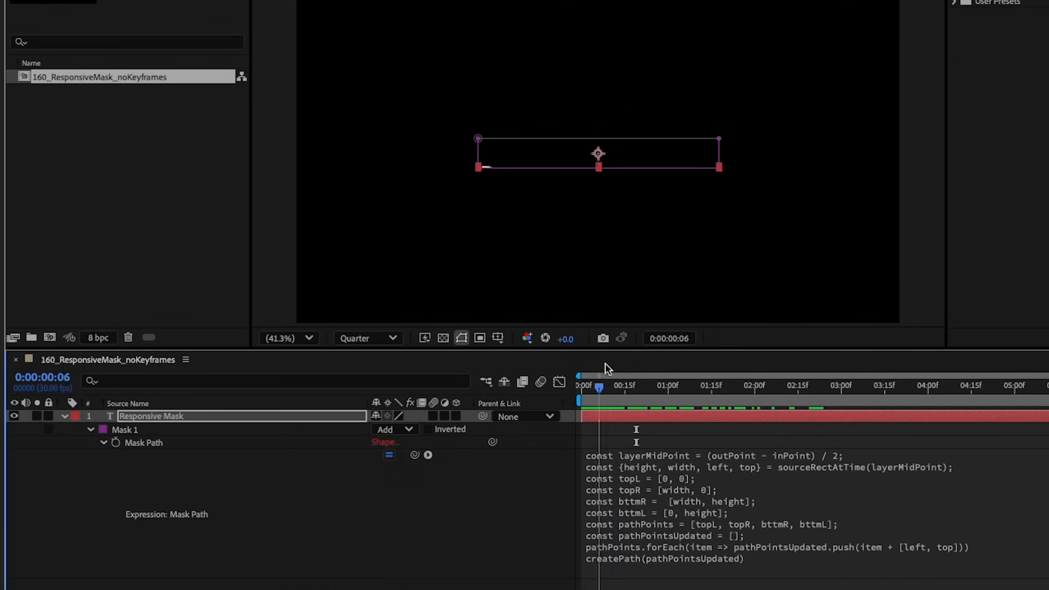
{"action": "left_click", "coordinate": [668, 385]}
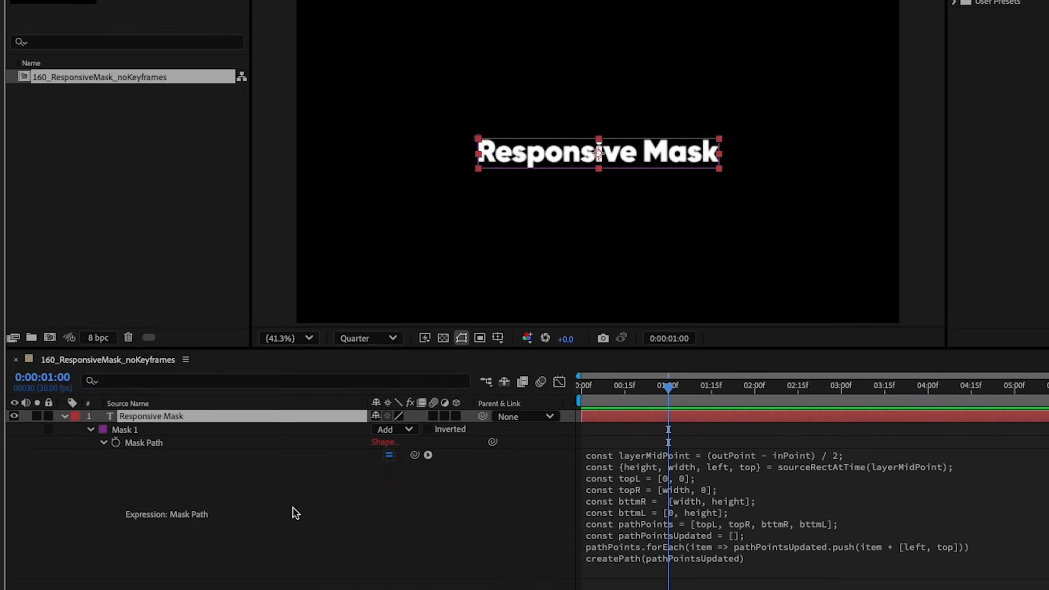
{"action": "mouse_move", "coordinate": [328, 501]}
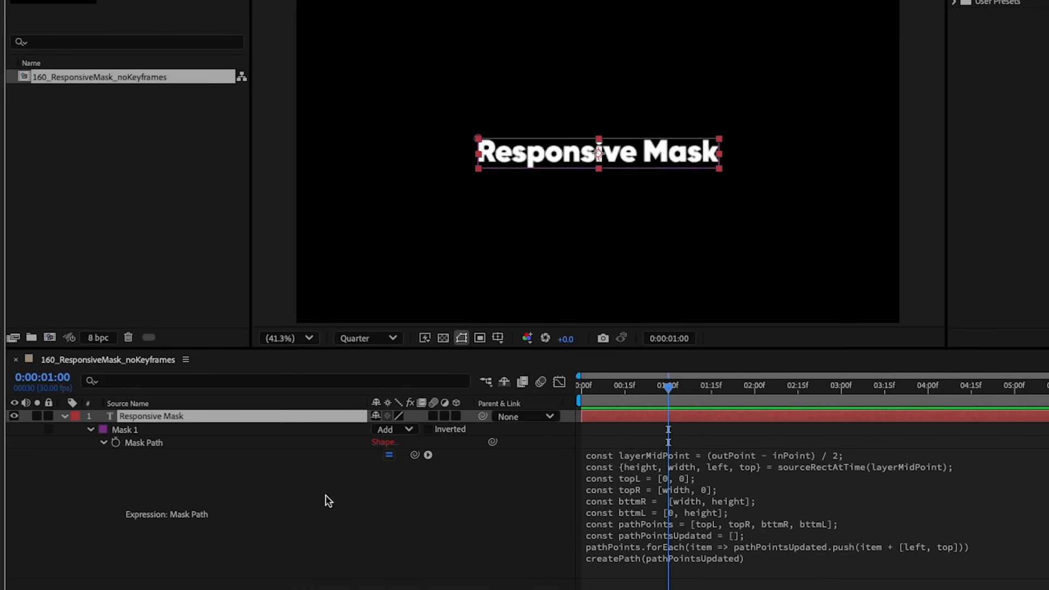
{"action": "mouse_move", "coordinate": [91, 476]}
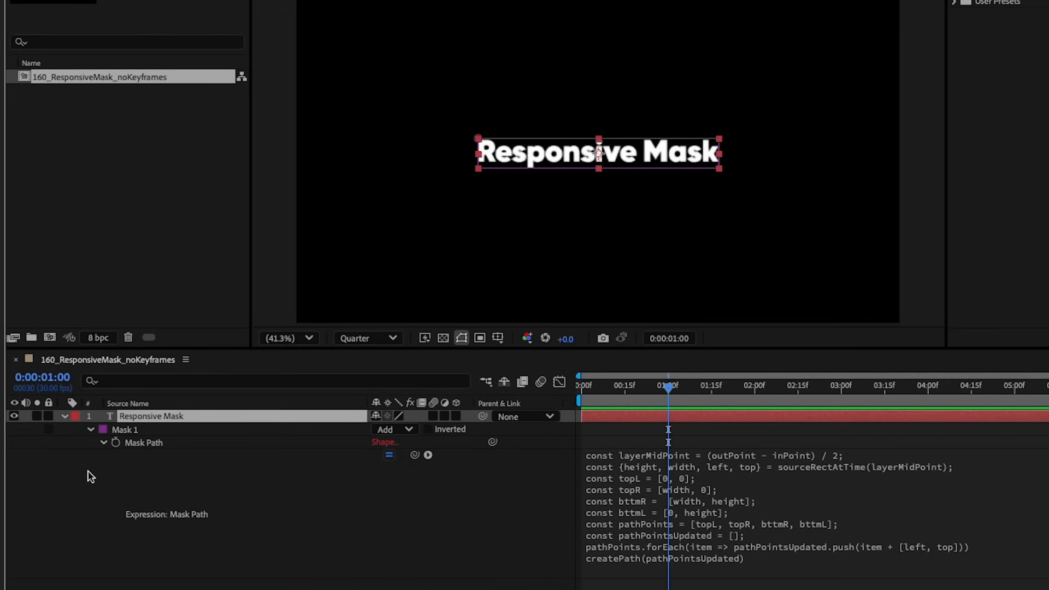
{"action": "mouse_move", "coordinate": [81, 428]}
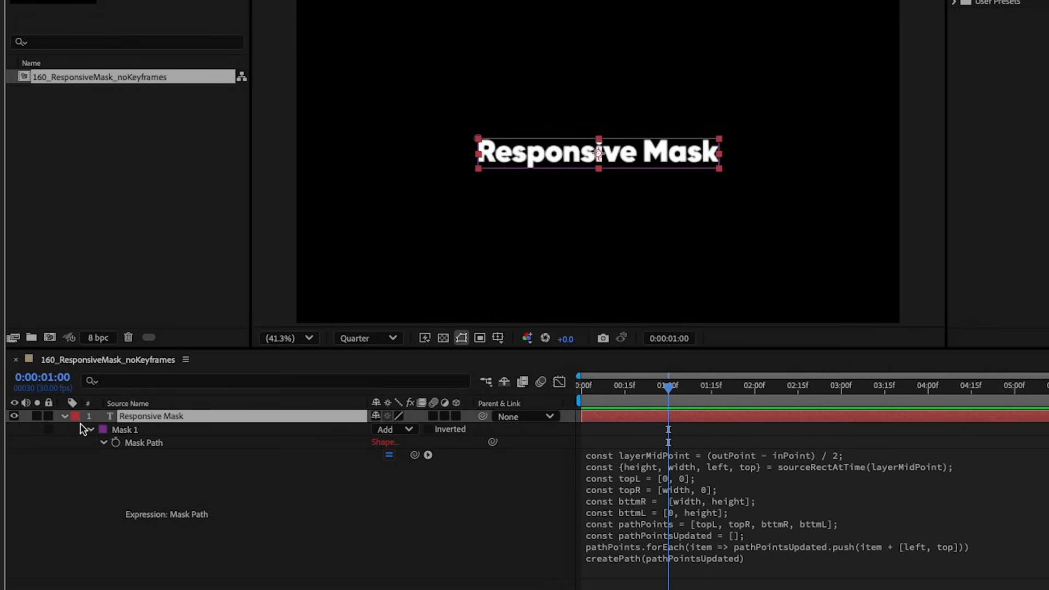
Step: Expand Text > Animator 1 > Range Selector 1 and select its Offset property
{"action": "left_click", "coordinate": [65, 417]}
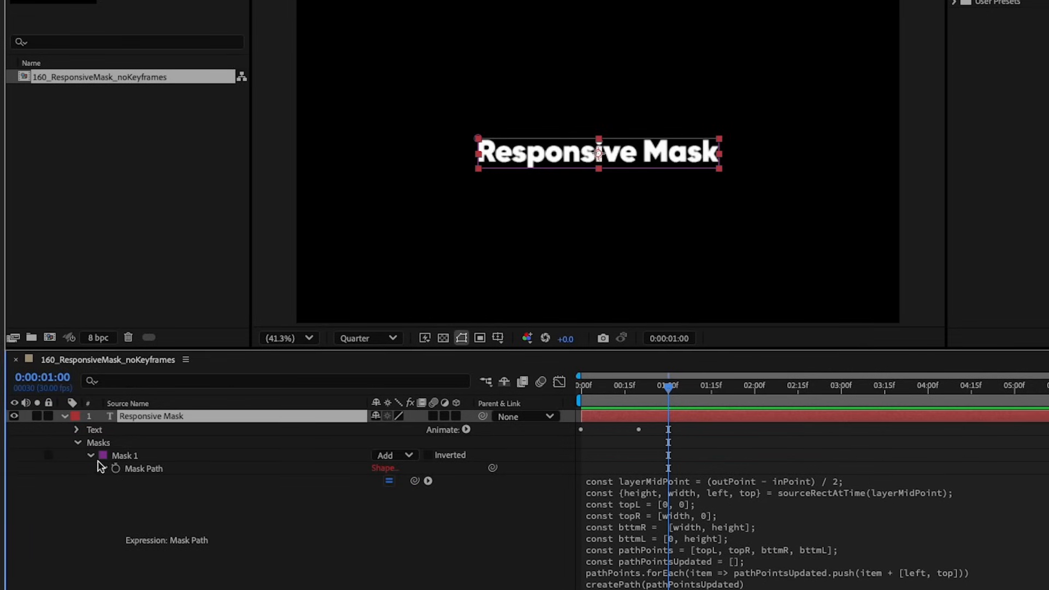
{"action": "left_click", "coordinate": [76, 429]}
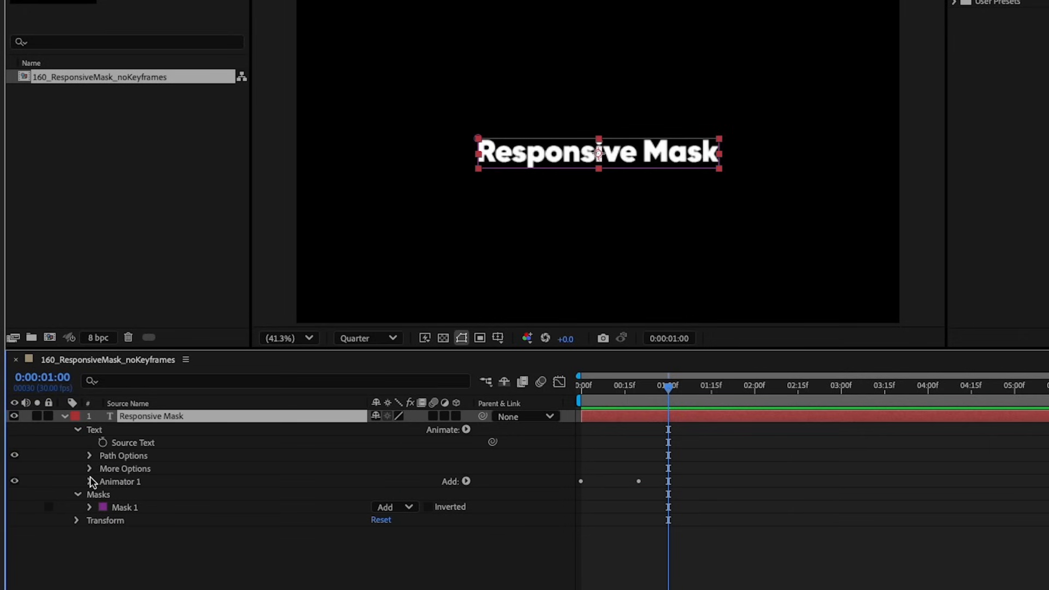
{"action": "left_click", "coordinate": [89, 481]}
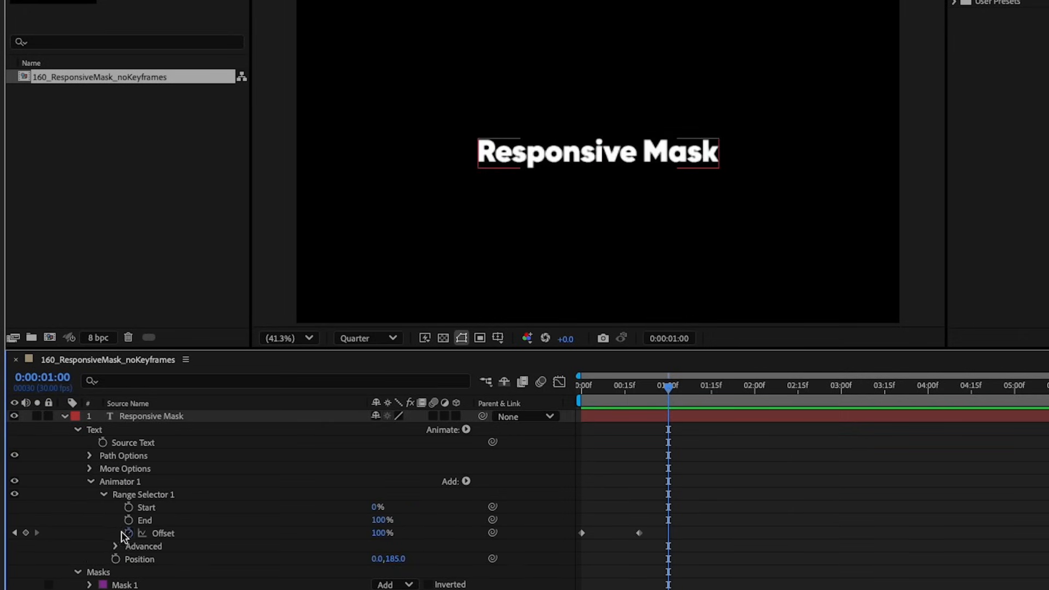
{"action": "mouse_move", "coordinate": [128, 533]}
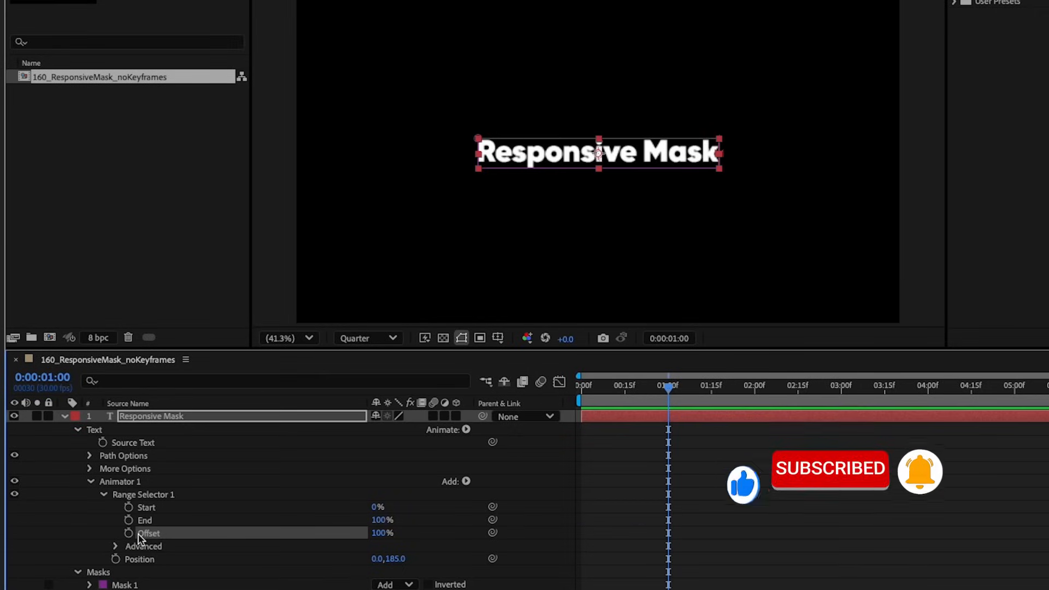
{"action": "left_click", "coordinate": [129, 532]}
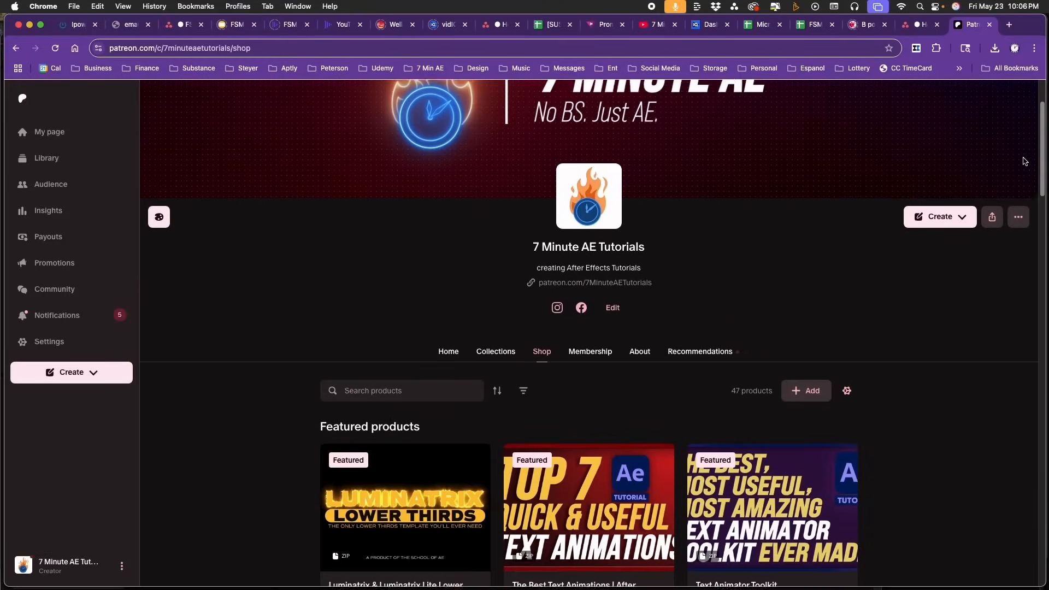
Step: Scroll down the Patreon shop listing toward the second page of products
{"action": "scroll", "scroll_direction": "down", "scroll_amount": 3}
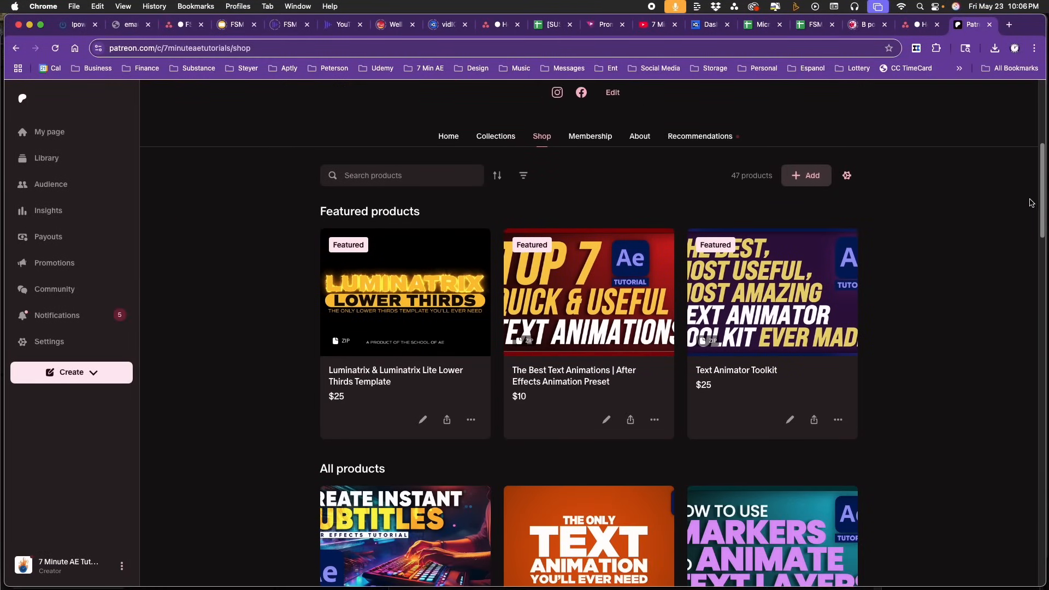
{"action": "scroll", "scroll_direction": "down", "scroll_amount": 3}
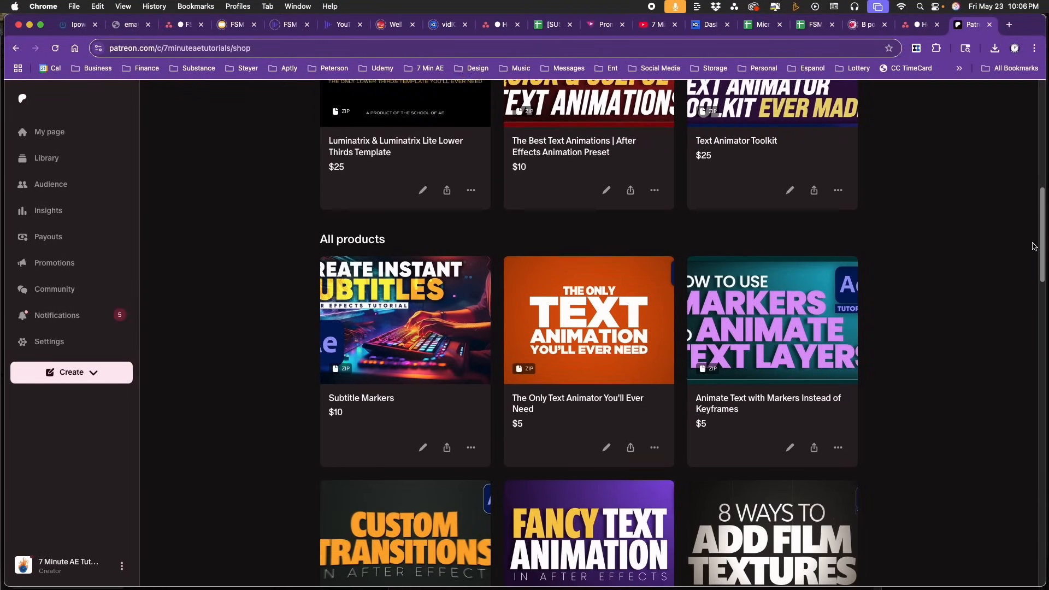
{"action": "scroll", "scroll_direction": "down", "scroll_amount": 3}
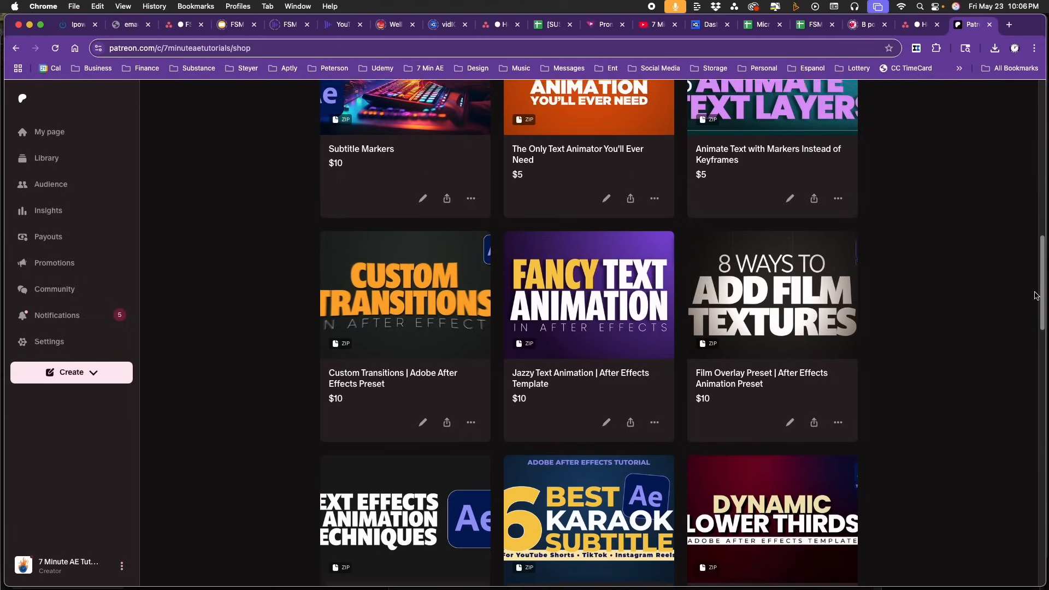
{"action": "scroll", "scroll_direction": "down", "scroll_amount": 3}
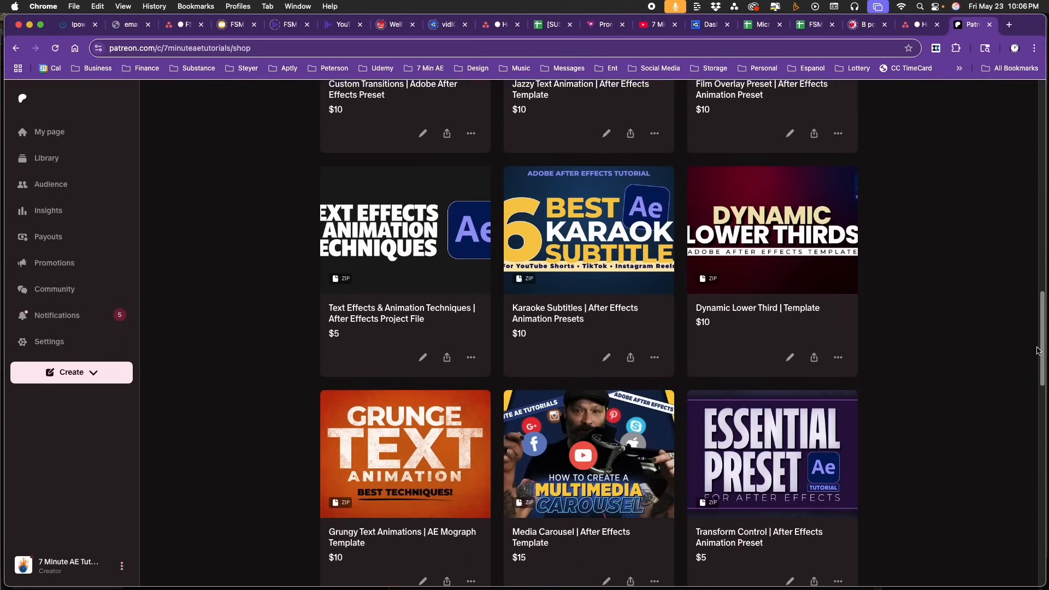
{"action": "scroll", "scroll_direction": "down", "scroll_amount": 3}
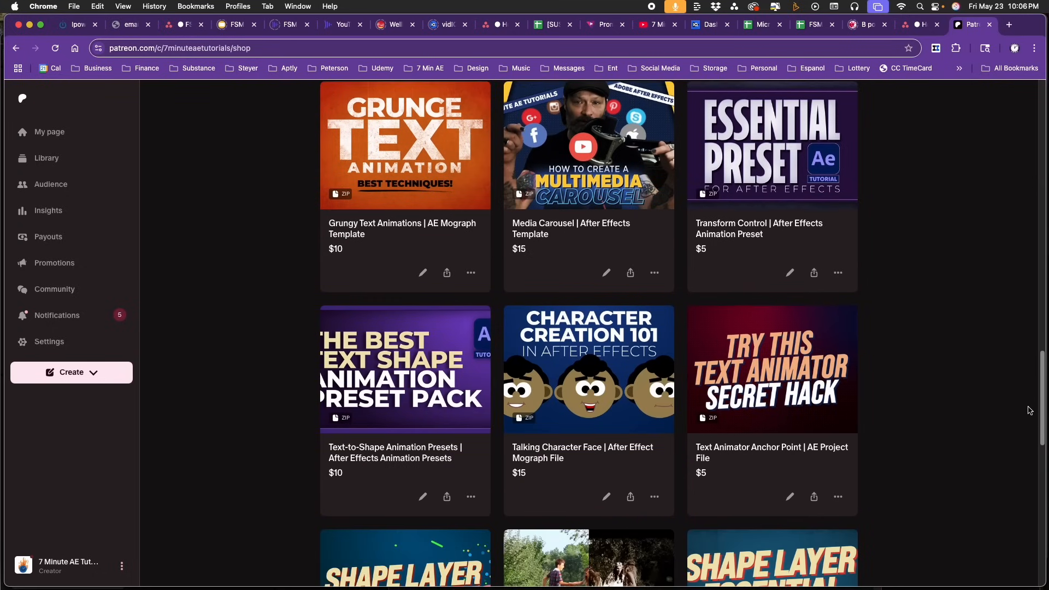
{"action": "scroll", "scroll_direction": "down", "scroll_amount": 3}
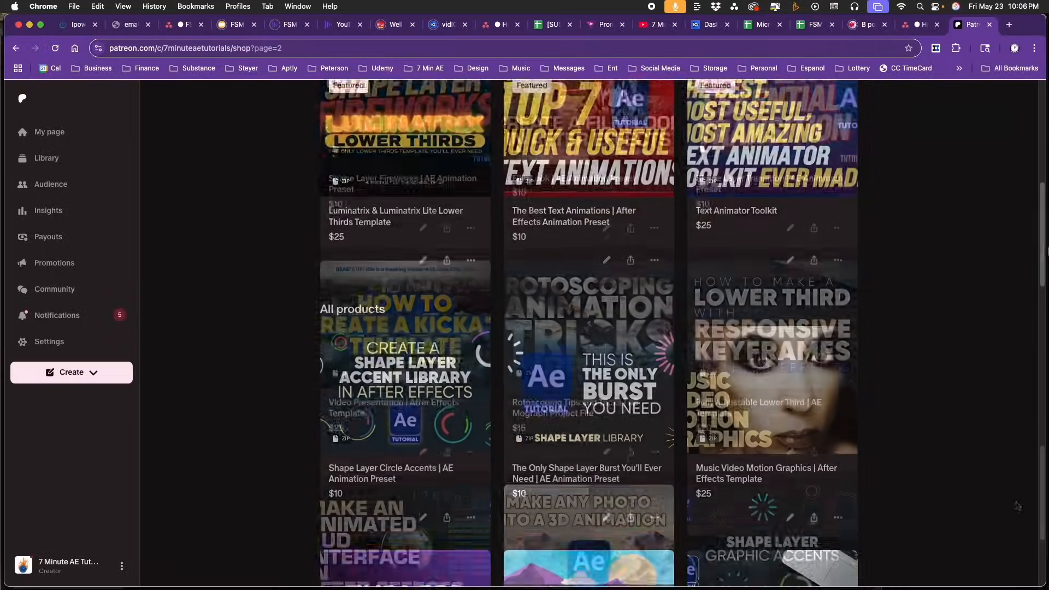
{"action": "scroll", "scroll_direction": "down", "scroll_amount": 3}
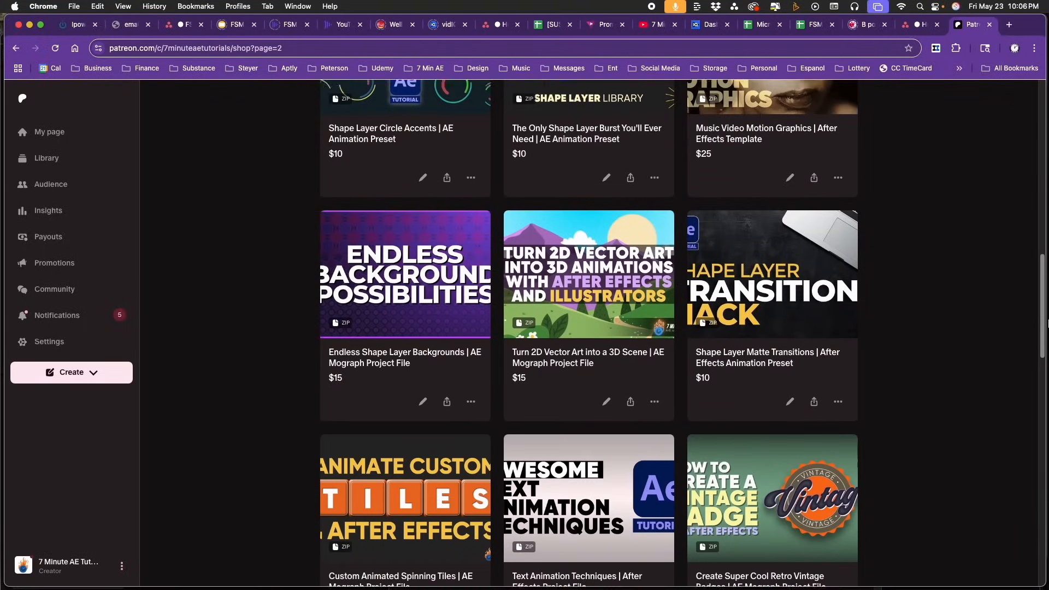
{"action": "scroll", "scroll_direction": "down", "scroll_amount": 3}
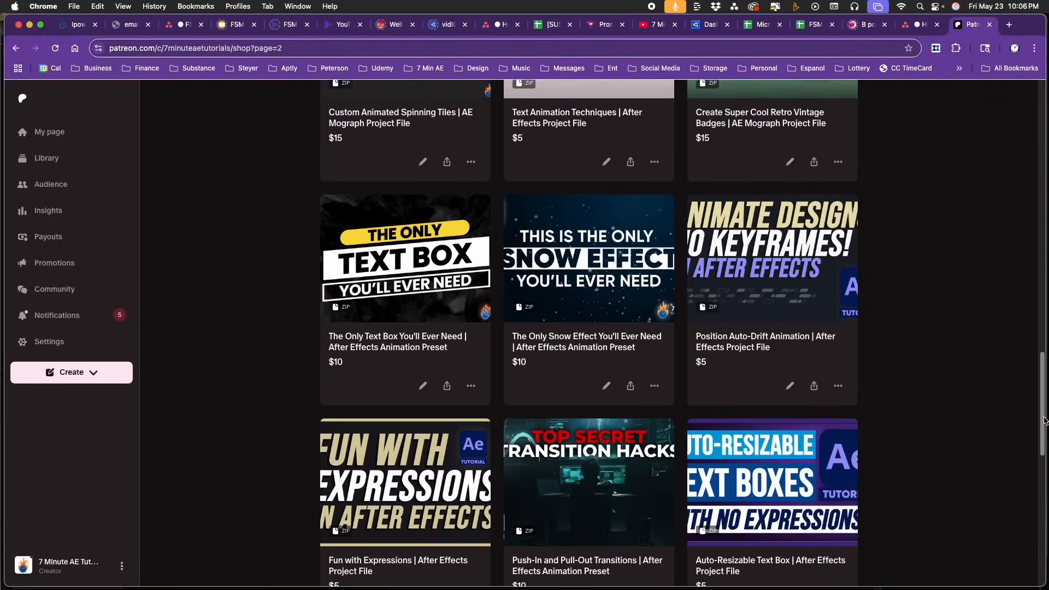
{"action": "scroll", "scroll_direction": "down", "scroll_amount": 3}
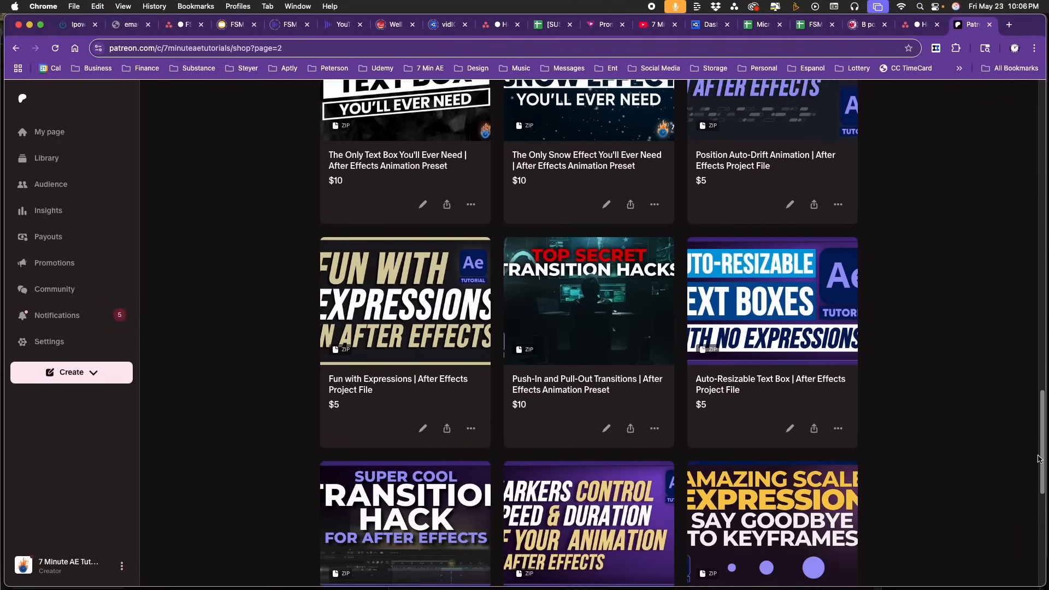
{"action": "scroll", "scroll_direction": "down", "scroll_amount": 3}
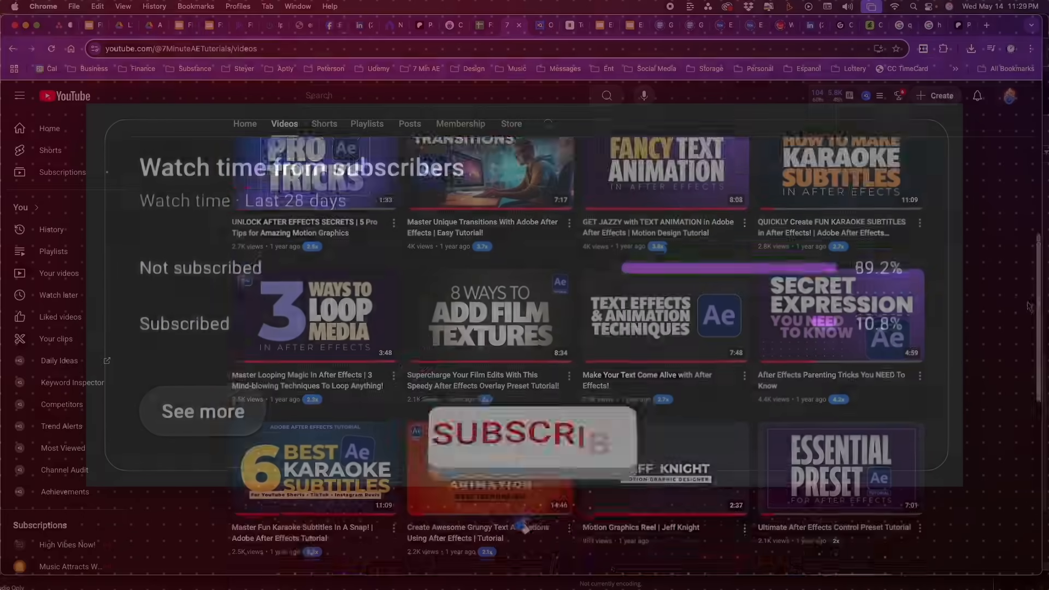
{"action": "scroll", "scroll_direction": "down", "scroll_amount": 3}
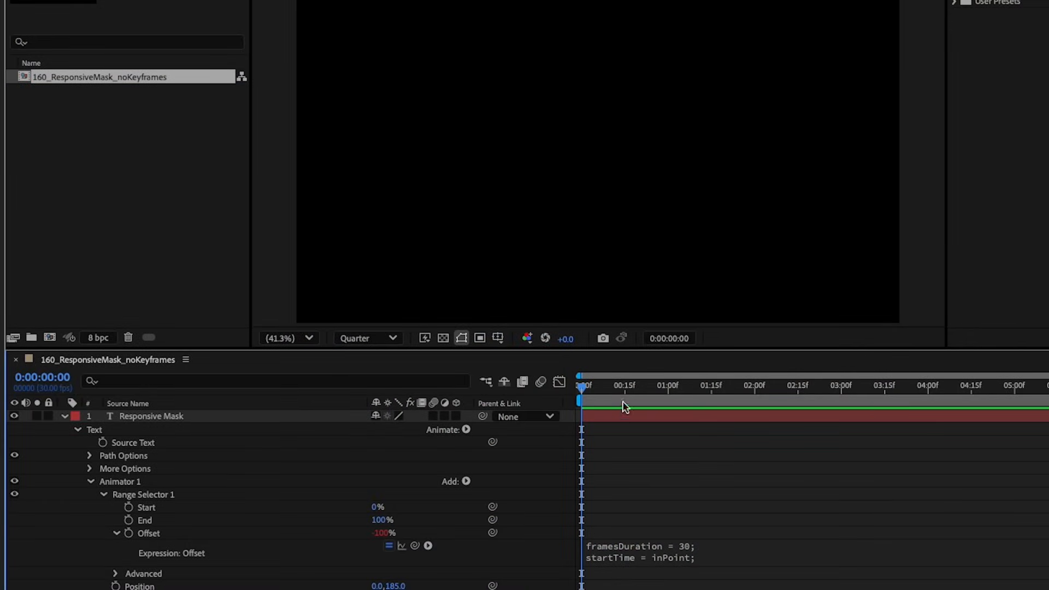
Step: Move the playhead later and trim the layer's in point to it with Alt+[
{"action": "left_click", "coordinate": [662, 386]}
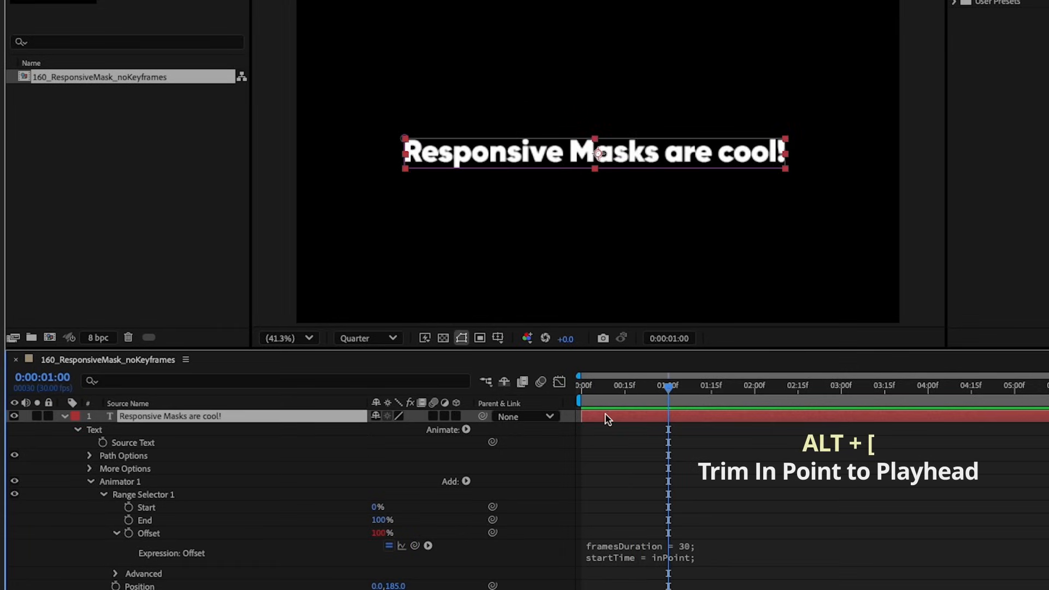
{"action": "key", "text": "alt+["}
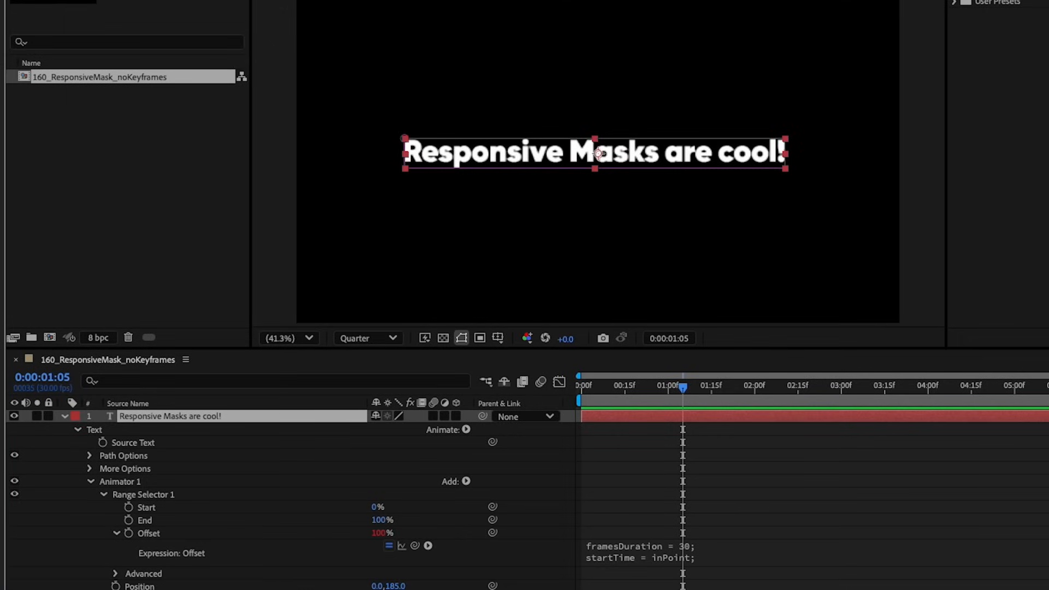
Step: Trim the layer's out point to the playhead and set the out selector's shape to Ramp Down
{"action": "left_click", "coordinate": [119, 481]}
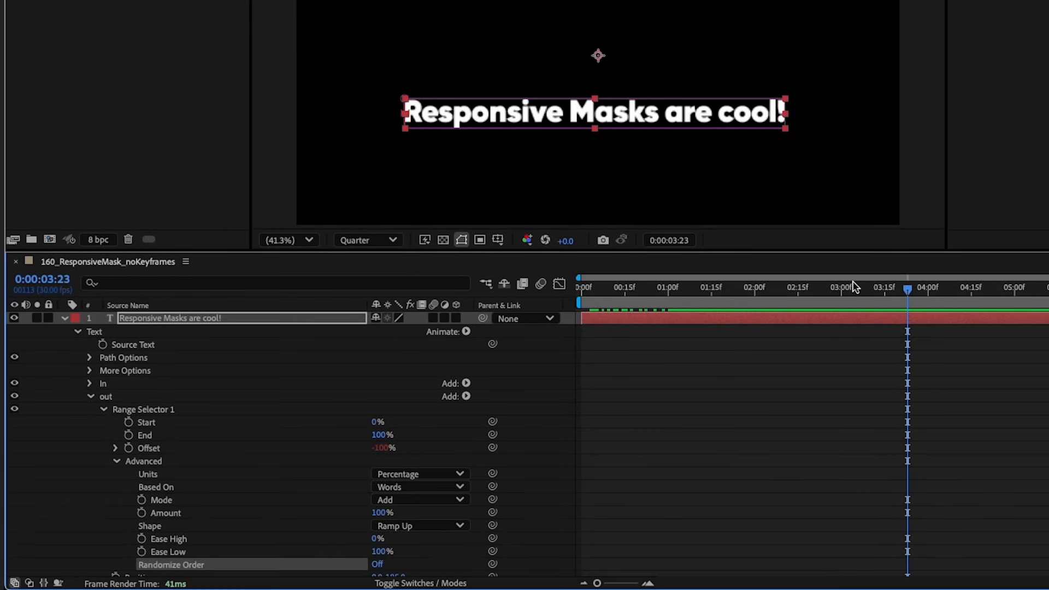
{"action": "key", "text": "alt+]"}
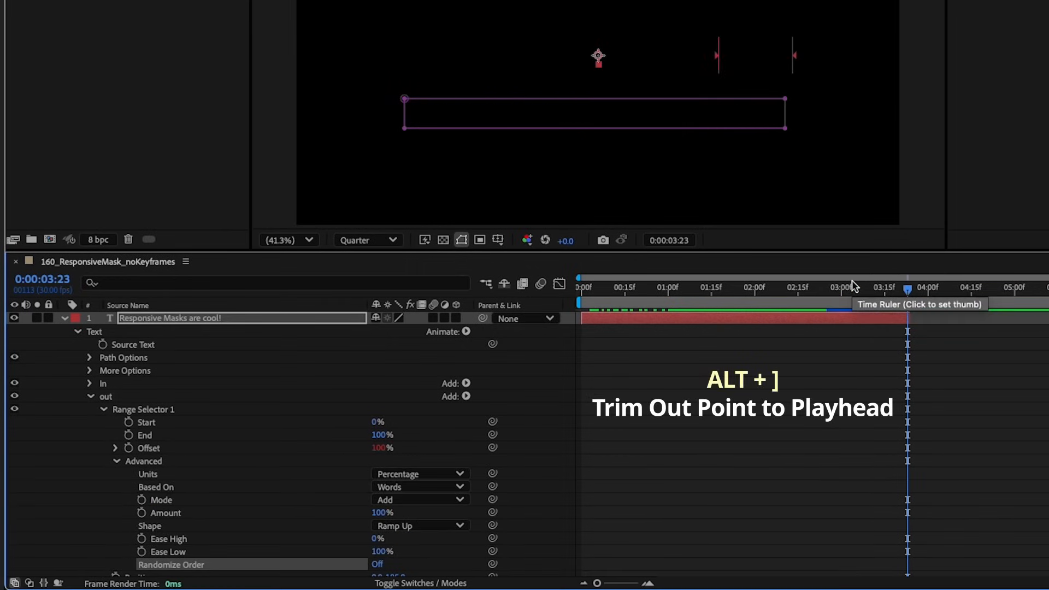
{"action": "key", "text": "alt+]"}
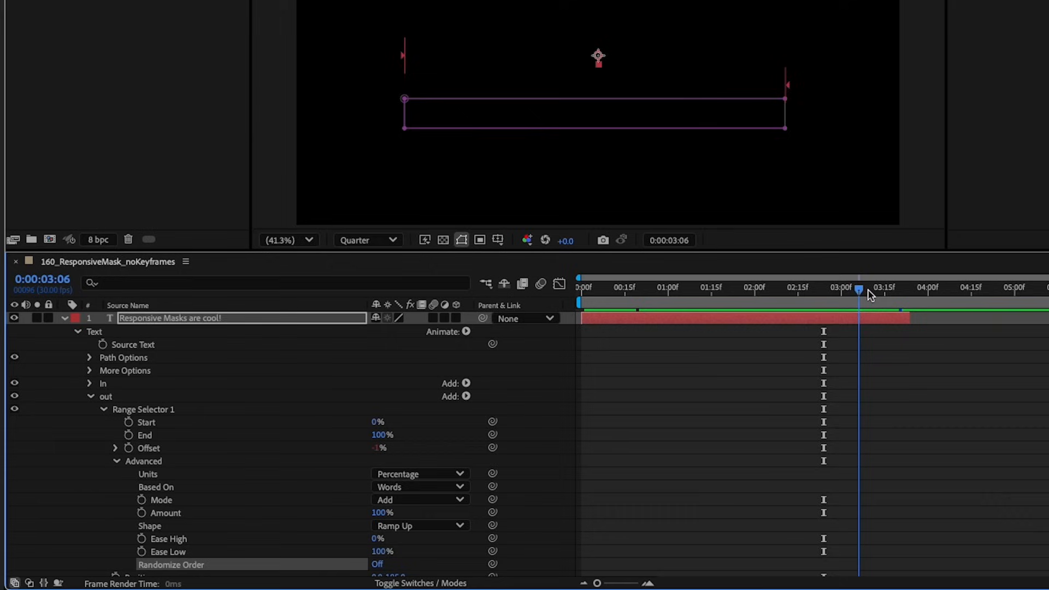
{"action": "left_click", "coordinate": [421, 525]}
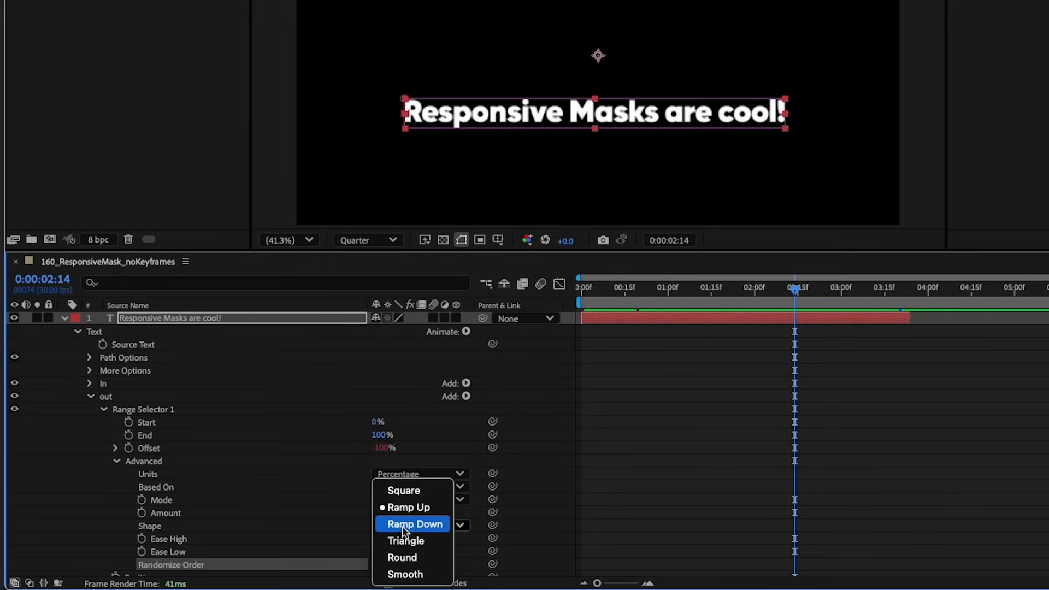
{"action": "left_click", "coordinate": [414, 525]}
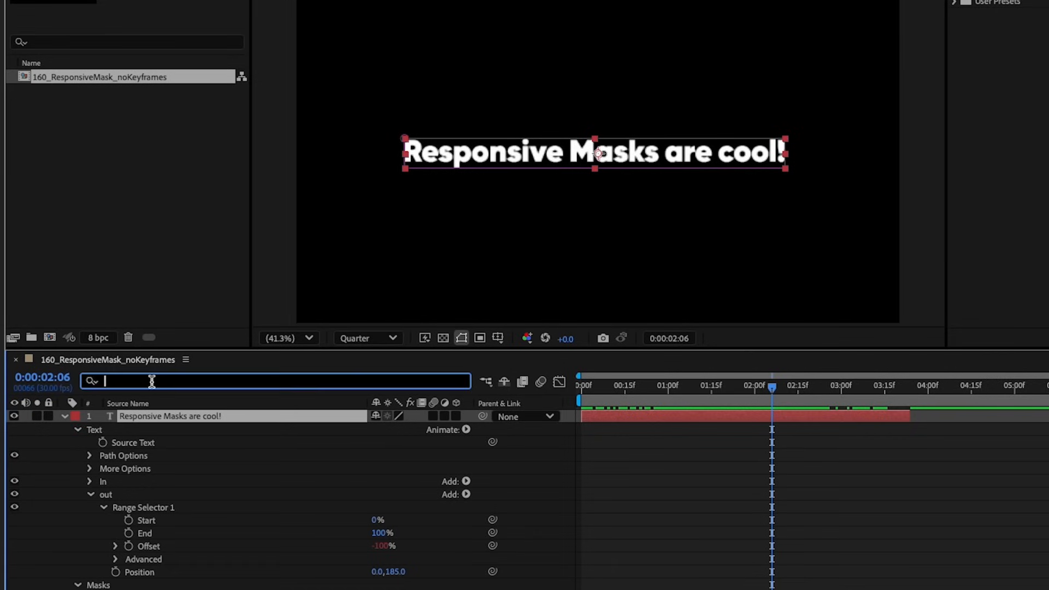
Step: Filter the timeline for 'pos' and set the In animator Position to 150,0
{"action": "type", "text": "pos"}
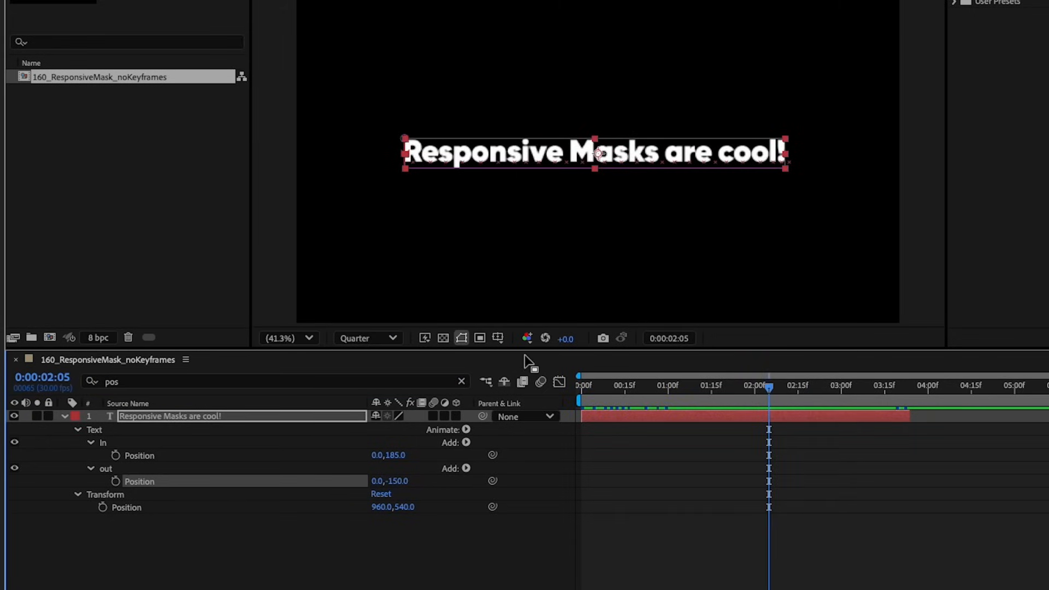
{"action": "double_click", "coordinate": [403, 456]}
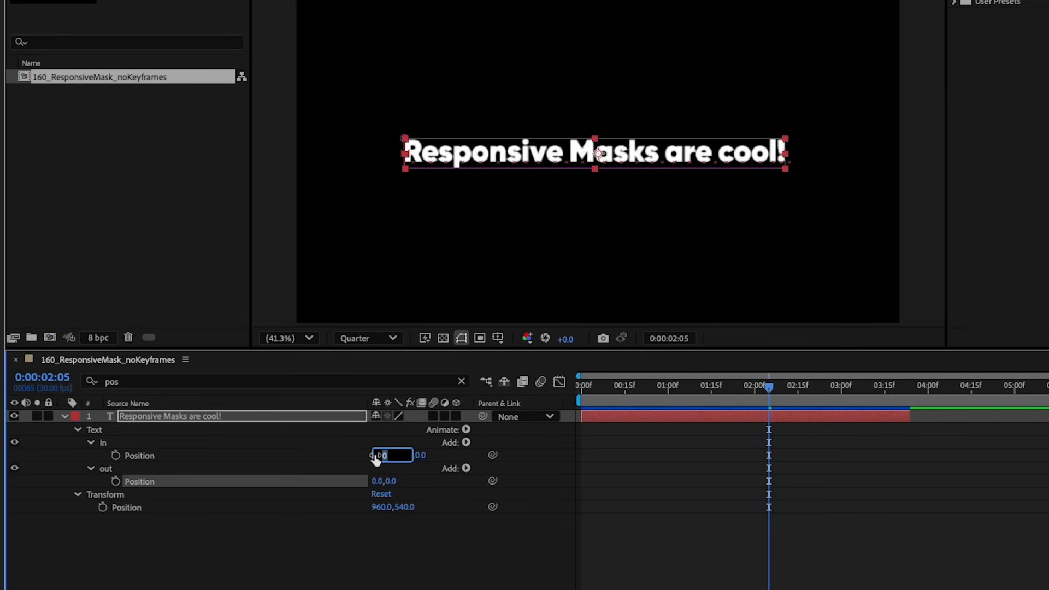
{"action": "type", "text": "150"}
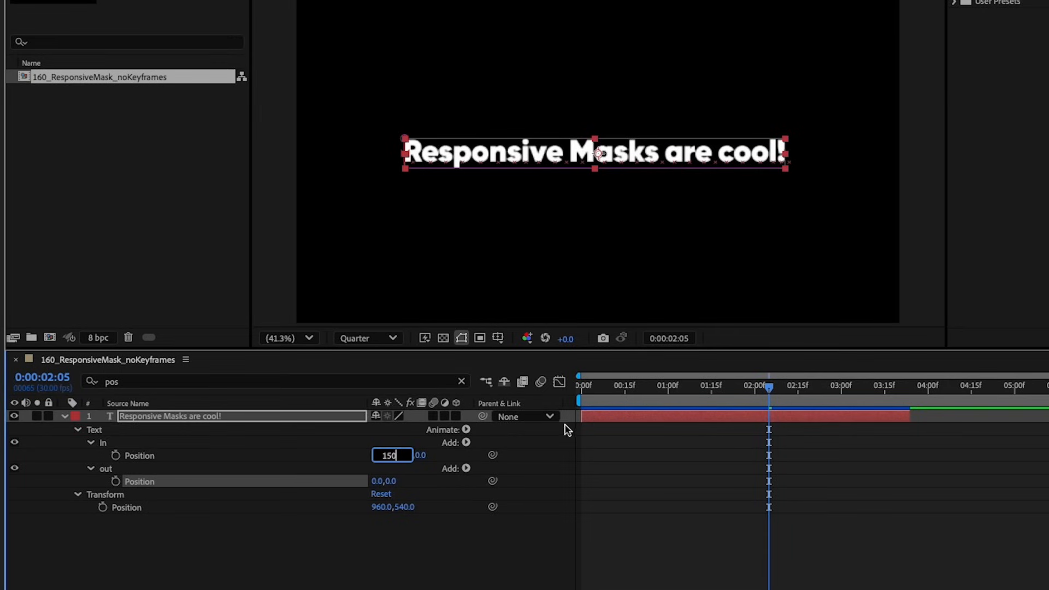
{"action": "left_click", "coordinate": [659, 387]}
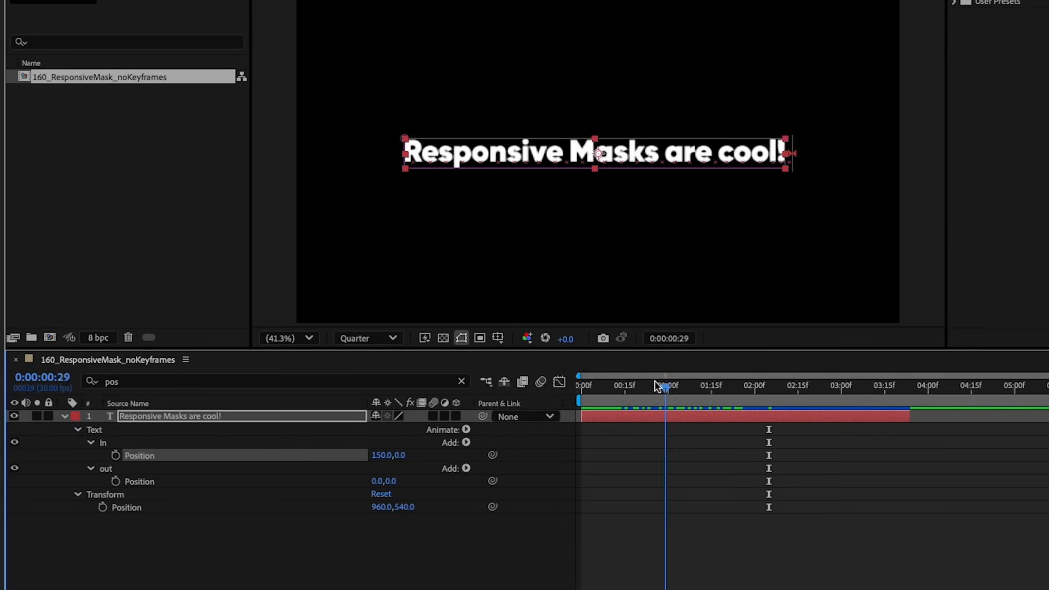
{"action": "left_click", "coordinate": [668, 386]}
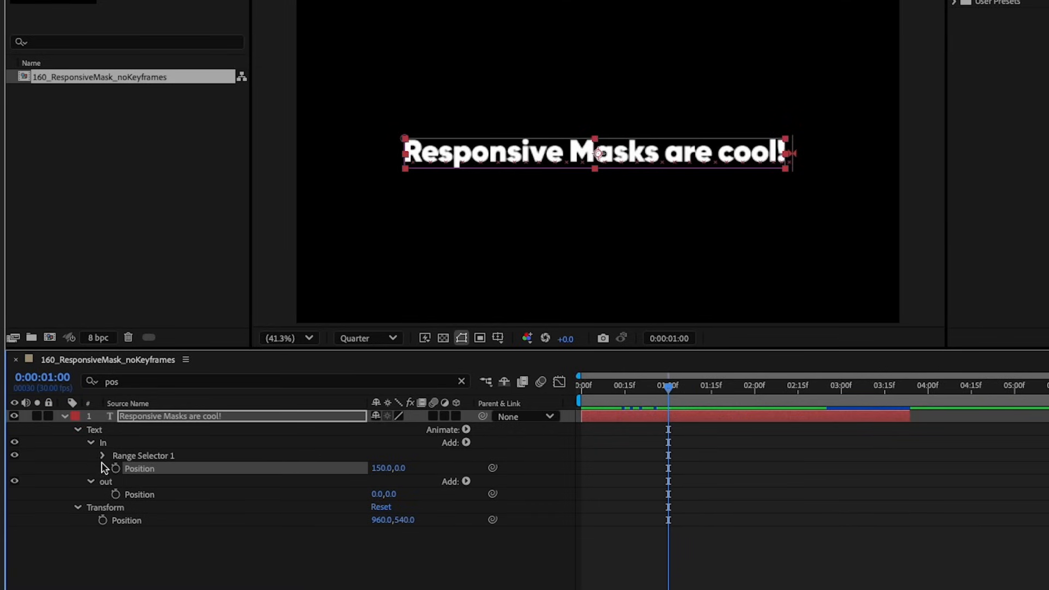
Step: Add Opacity at 0% to the In animator and change its Position to 250,0
{"action": "left_click", "coordinate": [103, 455]}
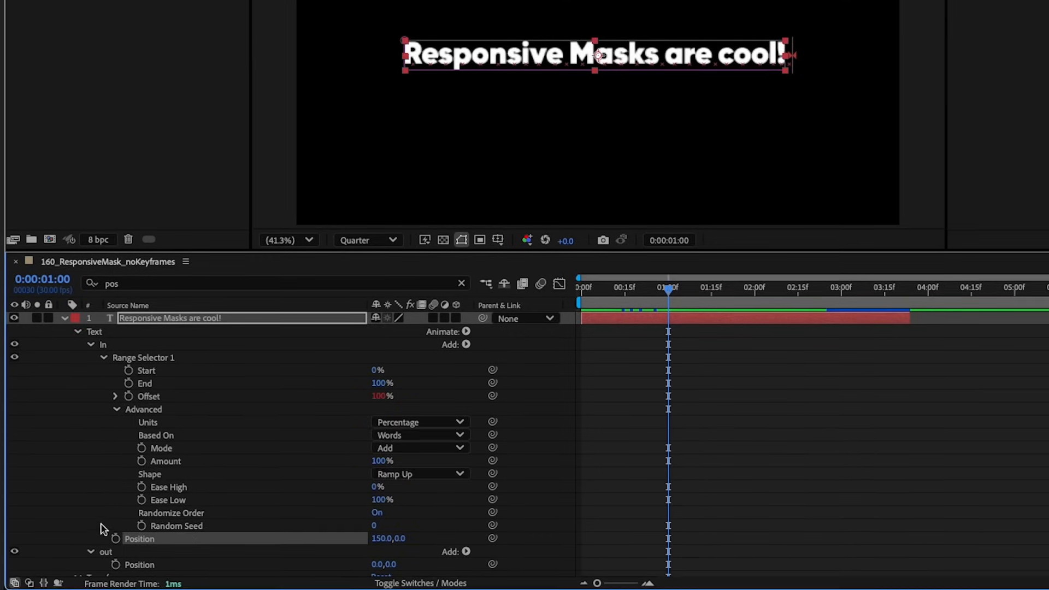
{"action": "left_click", "coordinate": [377, 513]}
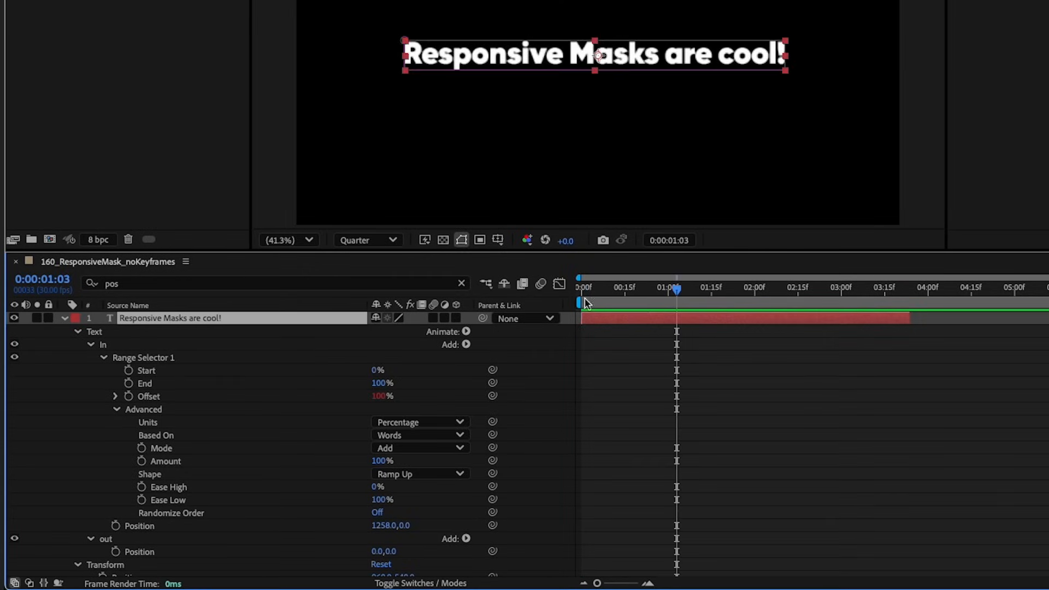
{"action": "mouse_move", "coordinate": [444, 353]}
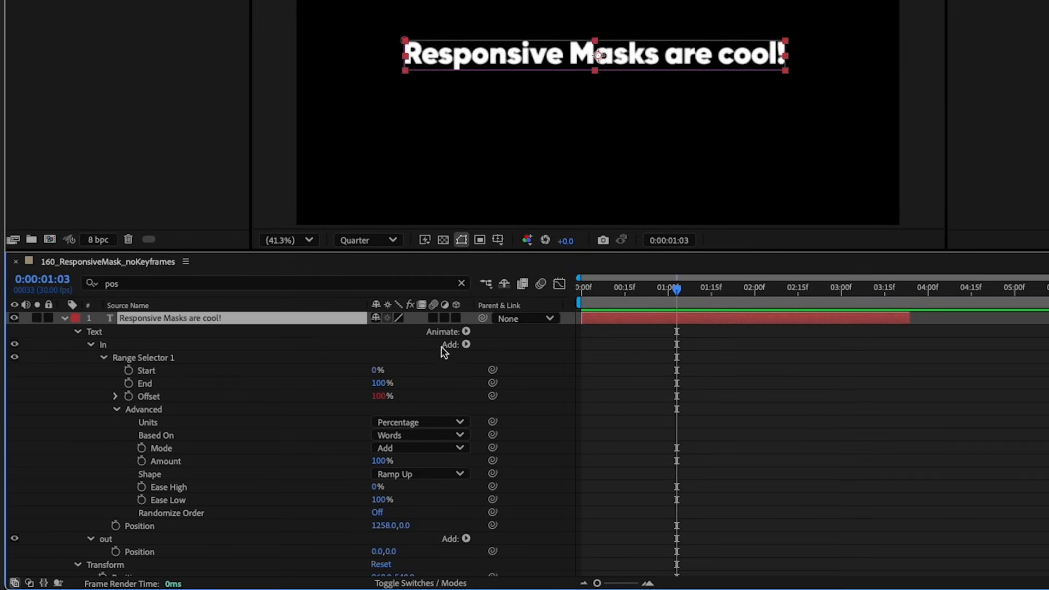
{"action": "left_click", "coordinate": [466, 344]}
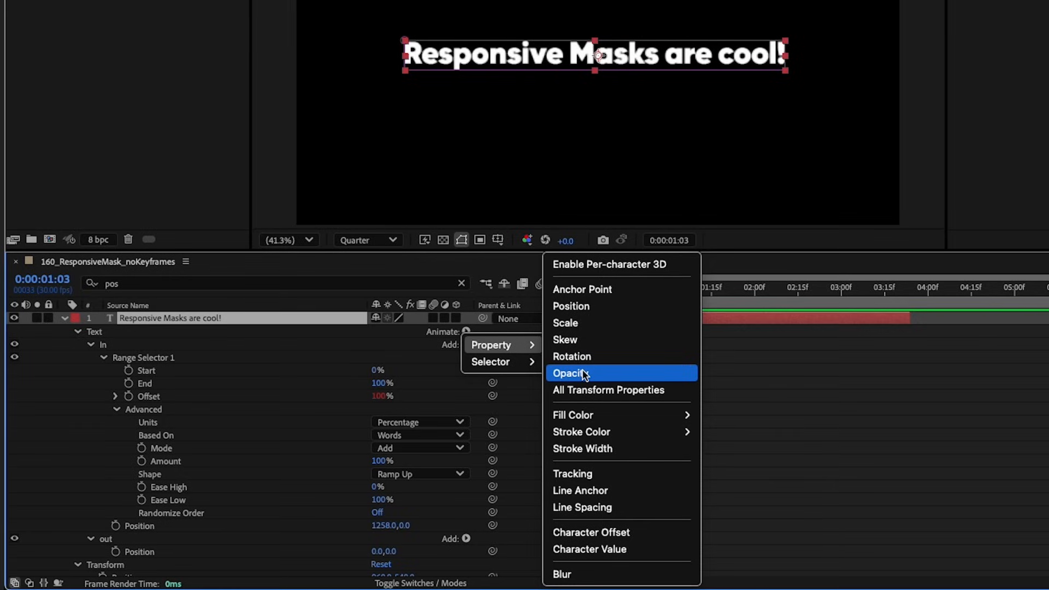
{"action": "left_click", "coordinate": [569, 374]}
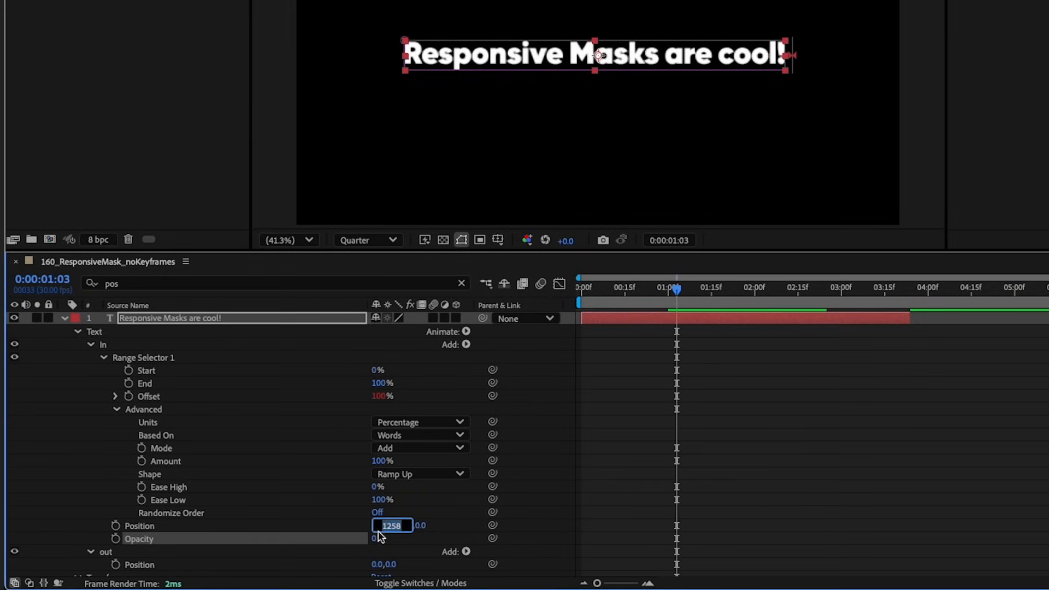
{"action": "type", "text": "250.0,0.0"}
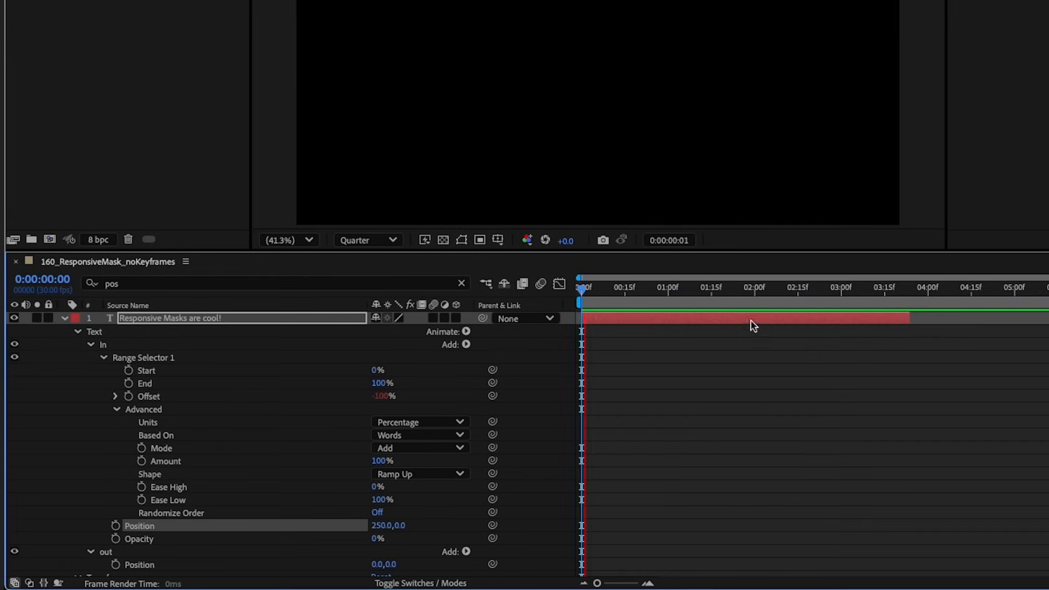
Step: Set the out animator Position to 1303,0, preview the exit, and expand its range selector
{"action": "left_click", "coordinate": [668, 288]}
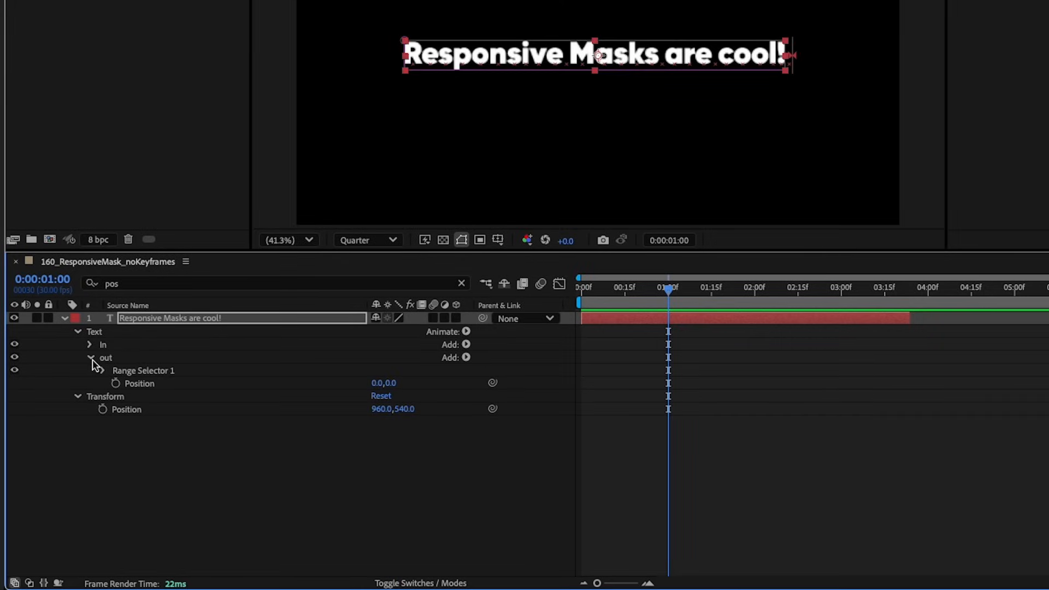
{"action": "double_click", "coordinate": [384, 382]}
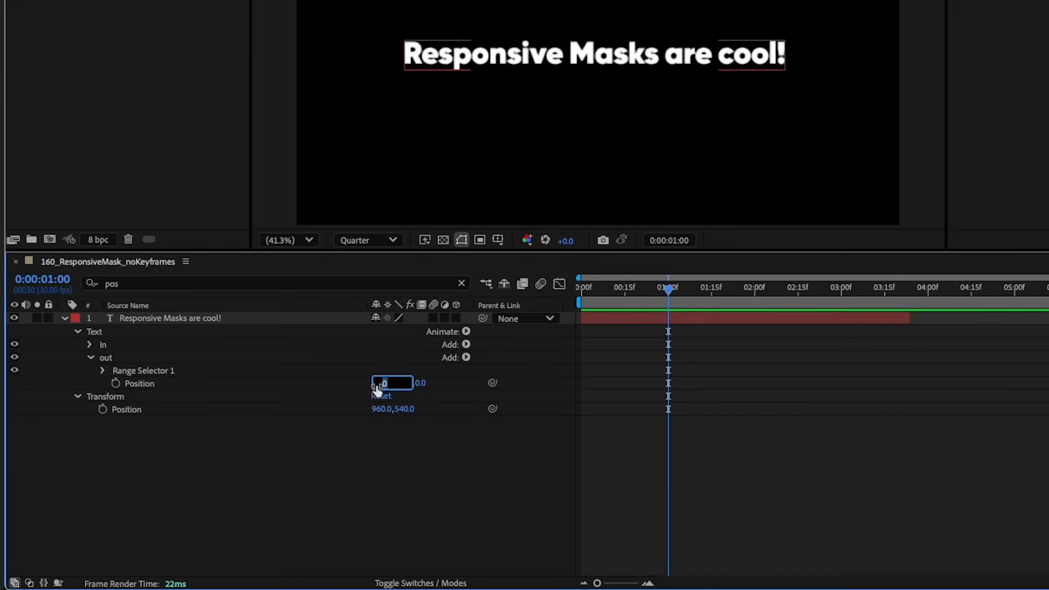
{"action": "type", "text": "15"}
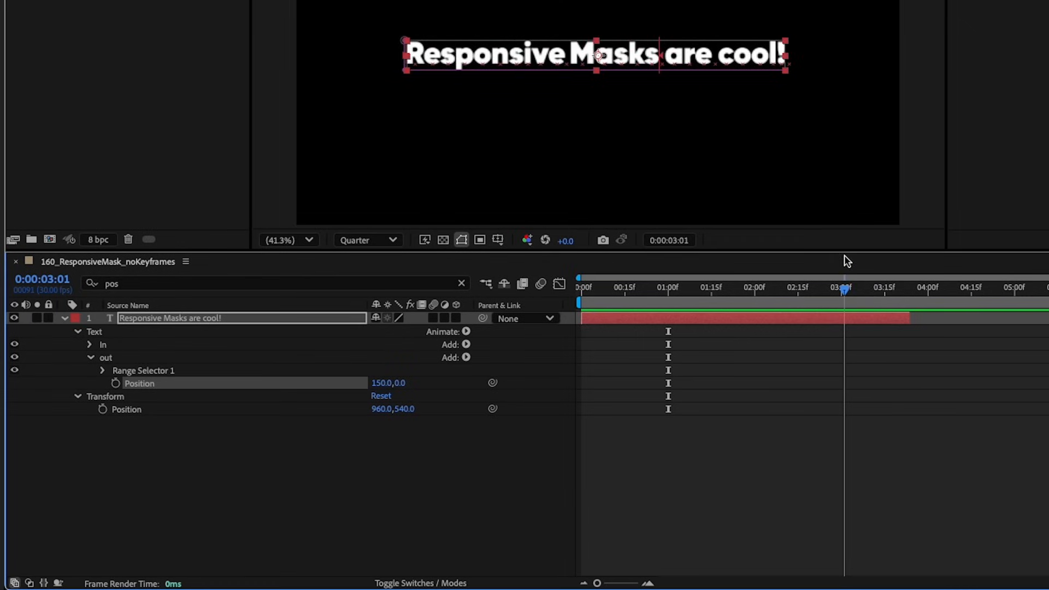
{"action": "left_click", "coordinate": [907, 287]}
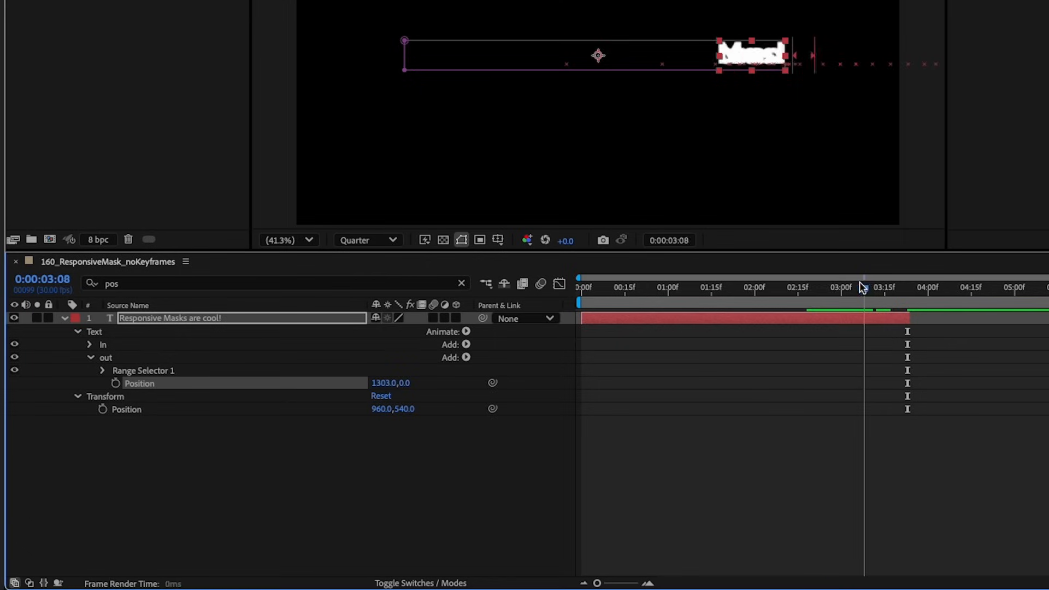
{"action": "left_click", "coordinate": [783, 287]}
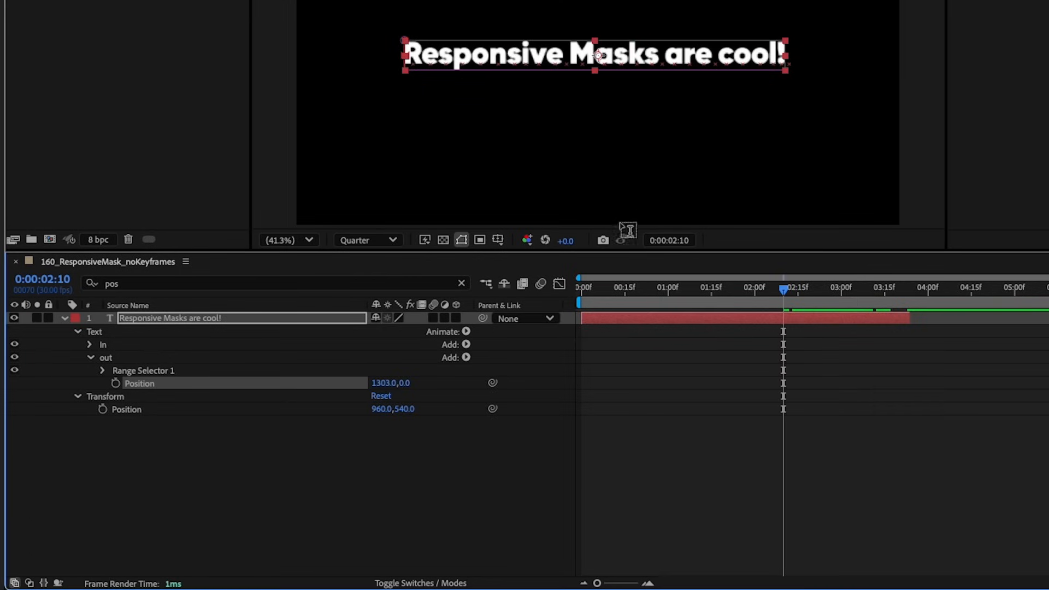
{"action": "left_click", "coordinate": [102, 370]}
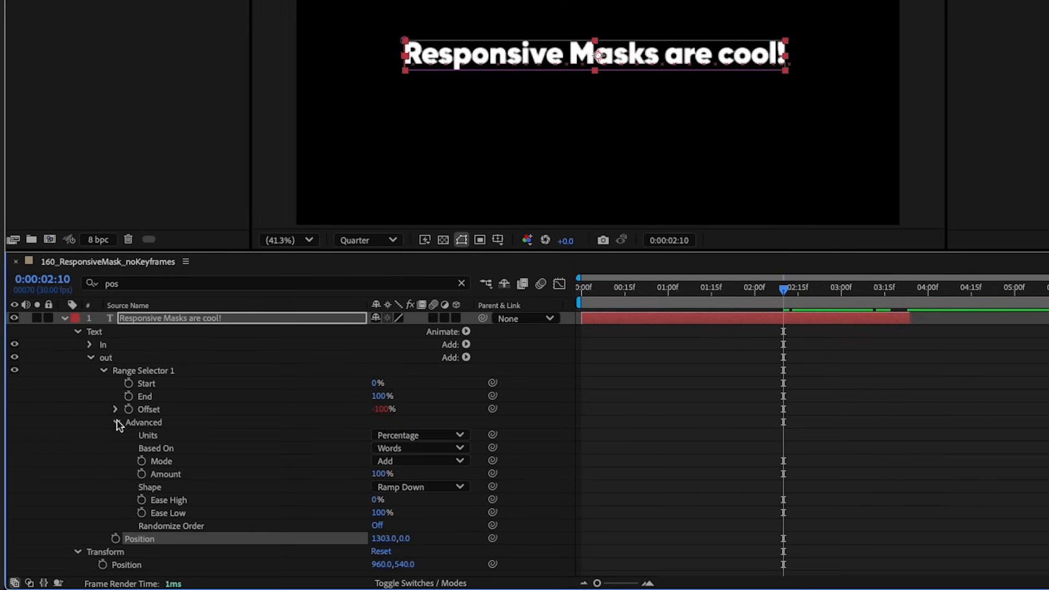
Step: Drive the out Offset with an easeOut expression and set the selector Shape to Round
{"action": "left_click", "coordinate": [116, 409]}
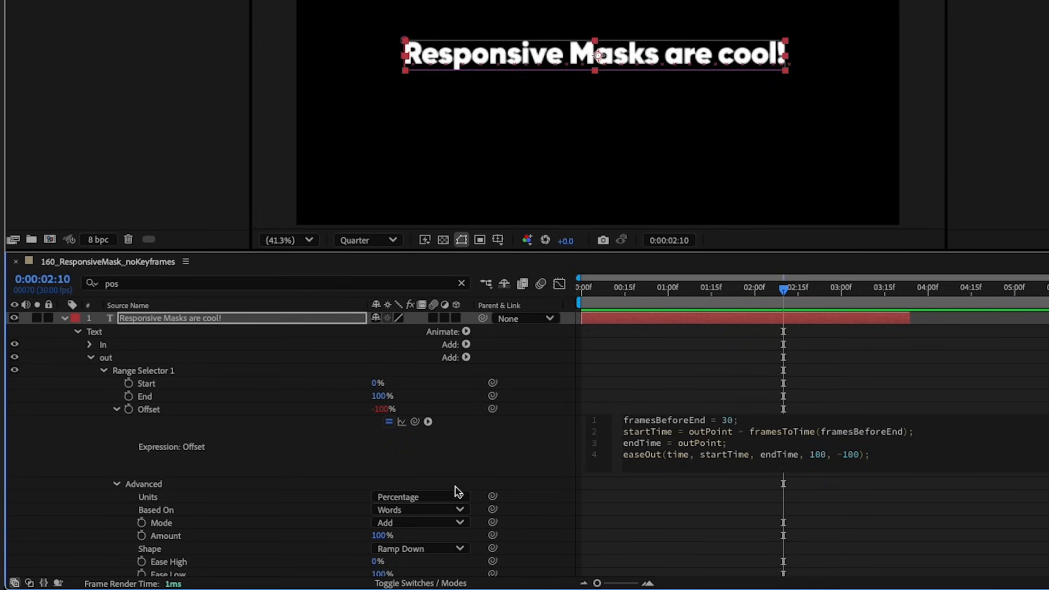
{"action": "left_click", "coordinate": [420, 549]}
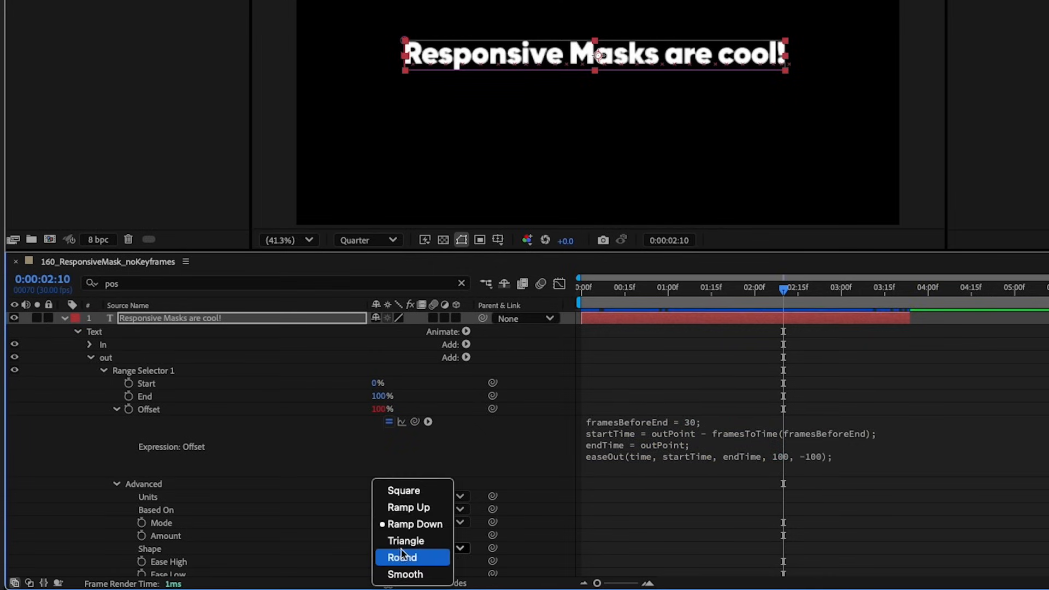
{"action": "left_click", "coordinate": [408, 508]}
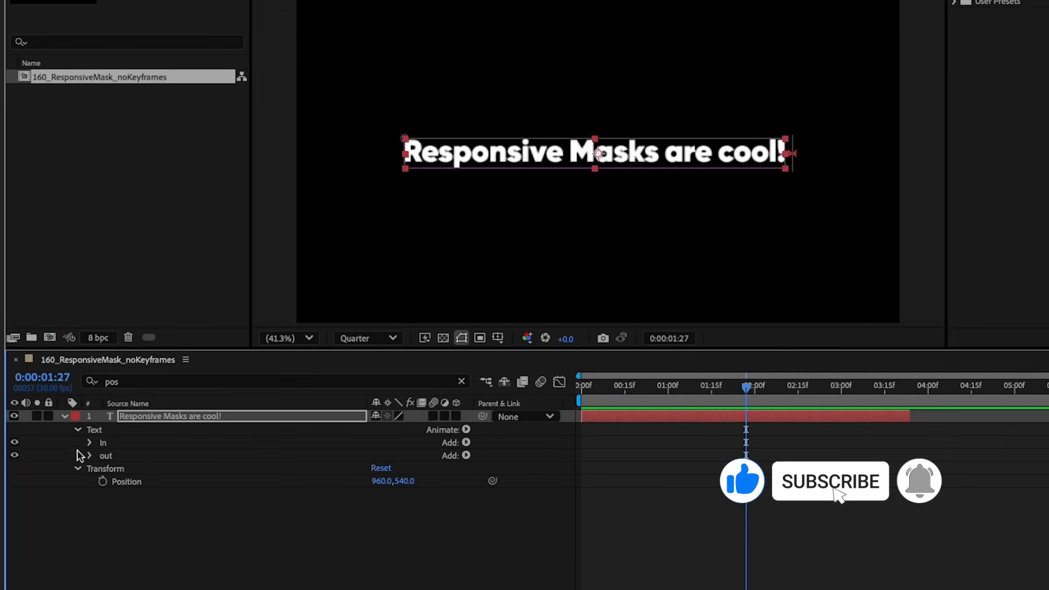
Step: Select In, out and Masks and name the preset TextAn_ResponsiveMask_noKeyframes
{"action": "left_click", "coordinate": [89, 429]}
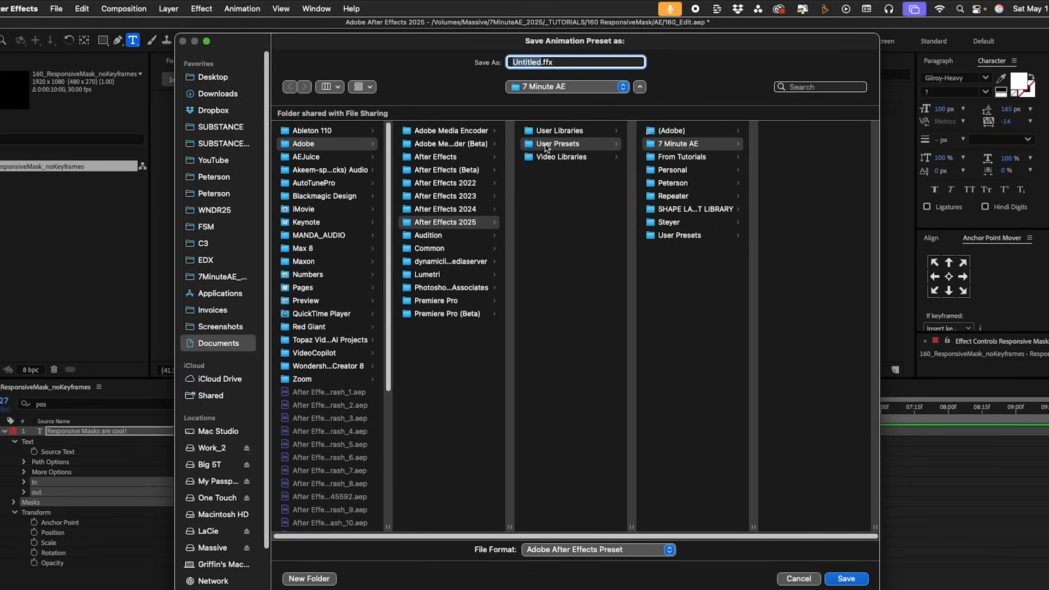
{"action": "mouse_move", "coordinate": [578, 74]}
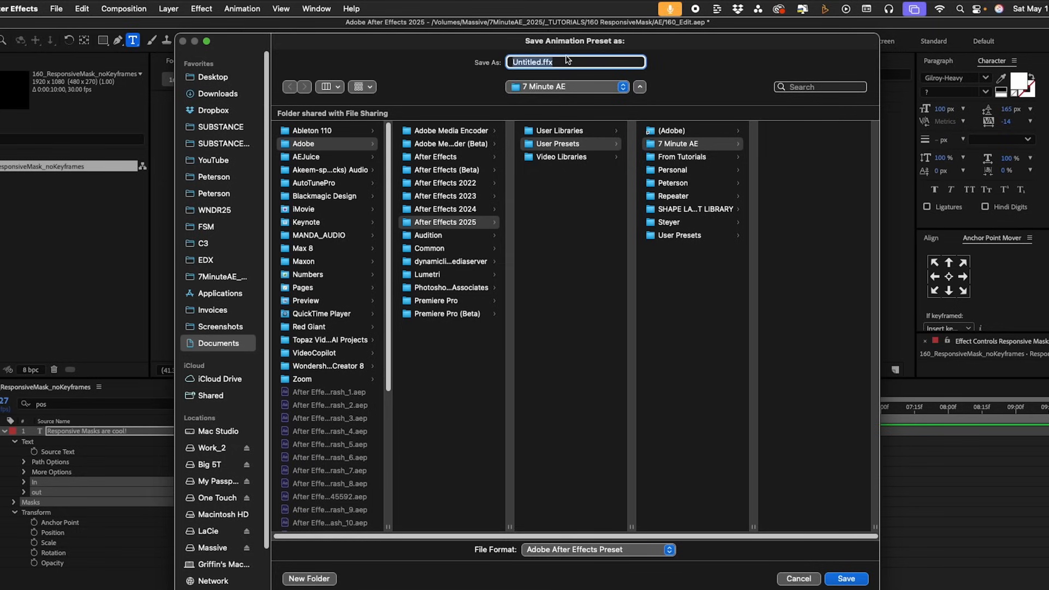
{"action": "type", "text": "An_ResponsiveMask_noKeyframes"}
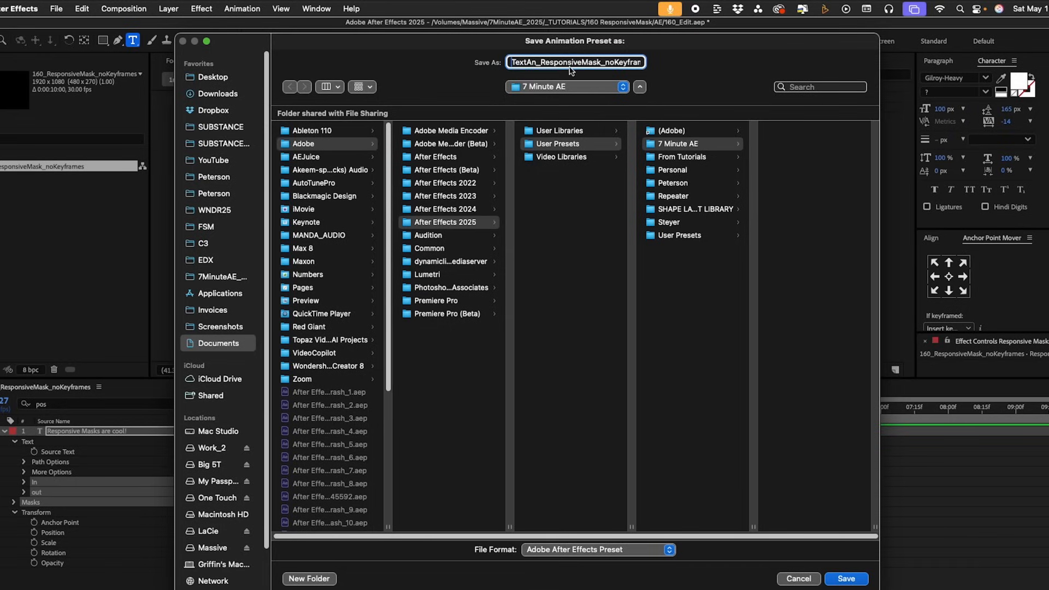
{"action": "mouse_move", "coordinate": [539, 113]}
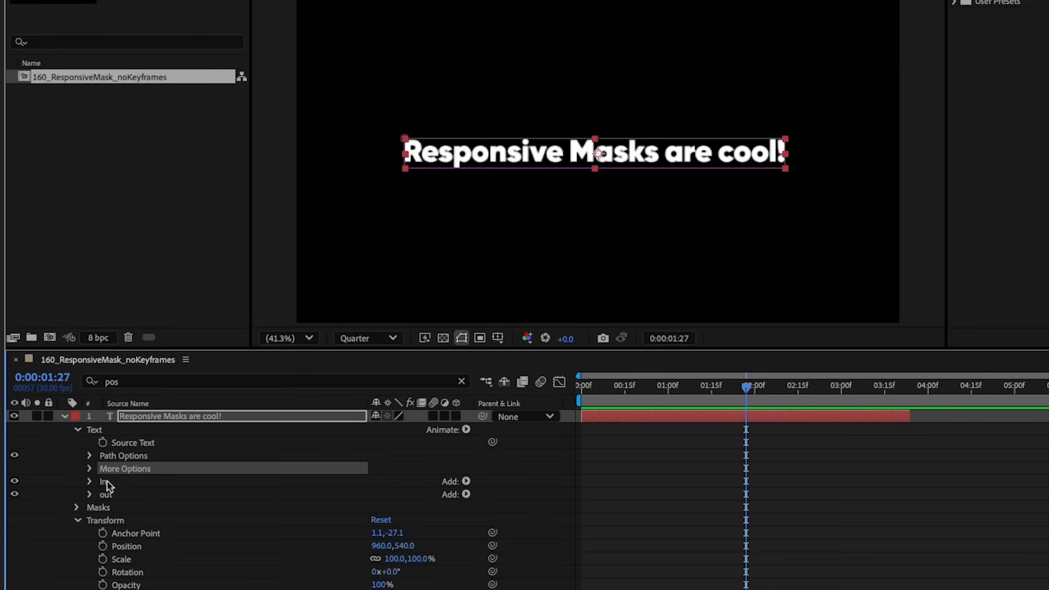
{"action": "mouse_move", "coordinate": [104, 507]}
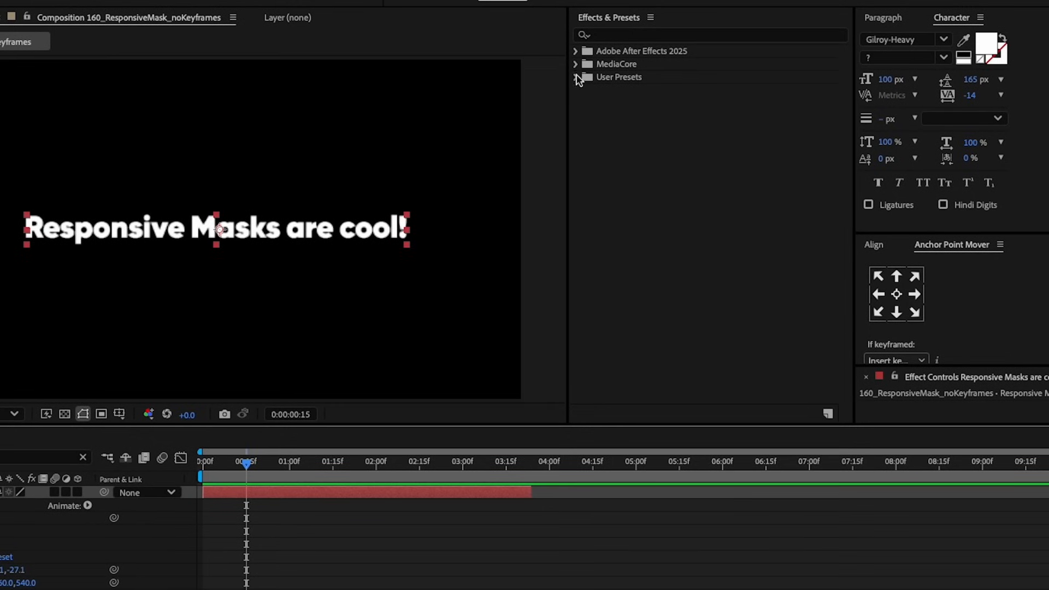
Step: Find TextAn_ResponsiveMask_noKeyframes under User Presets > 7 Minute AE and apply it to the text layer
{"action": "left_click", "coordinate": [575, 76]}
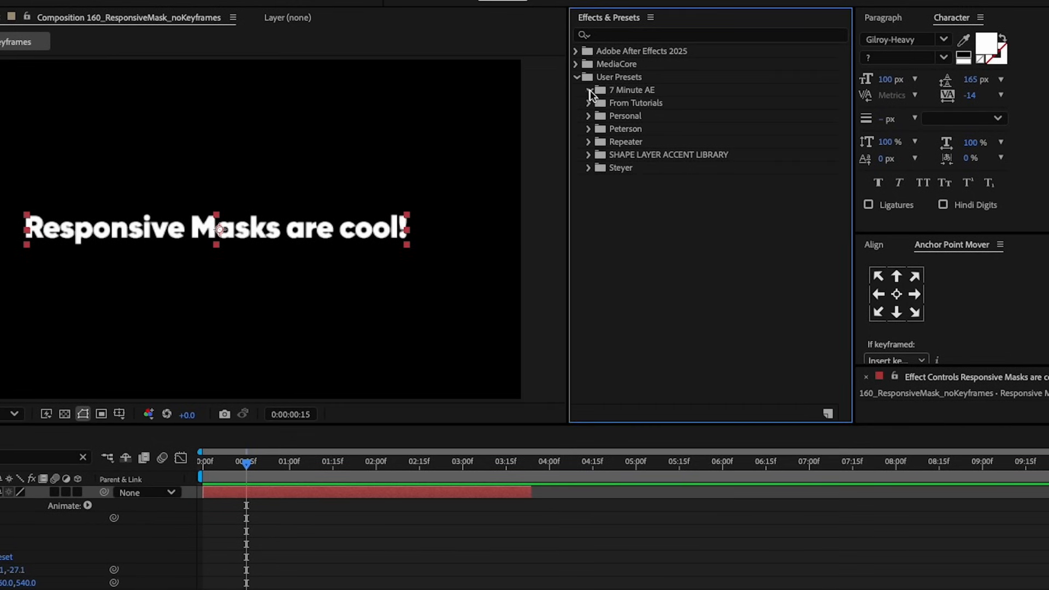
{"action": "left_click", "coordinate": [588, 90]}
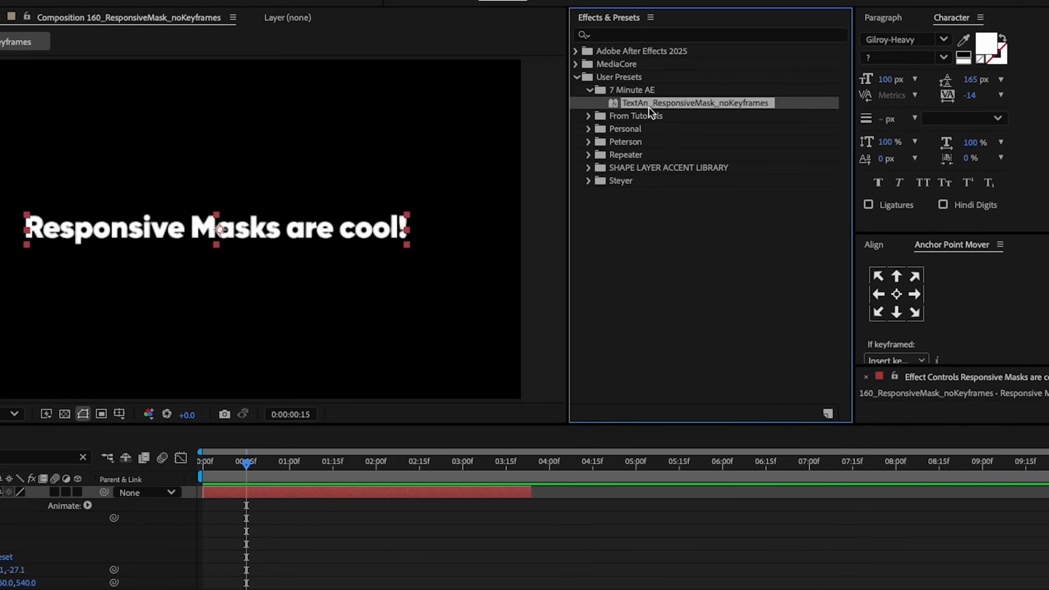
{"action": "left_click", "coordinate": [710, 35]}
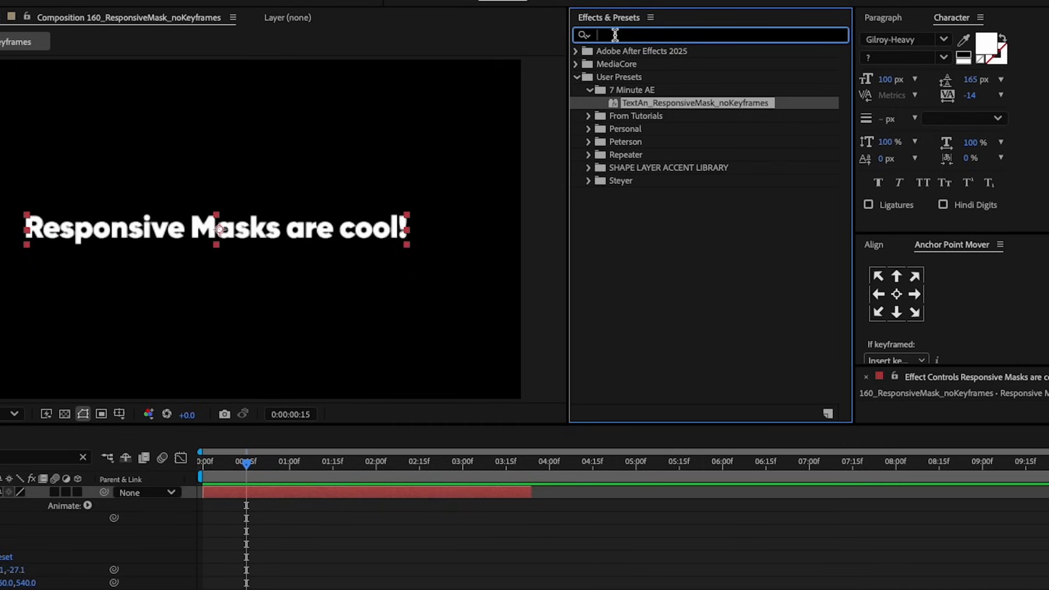
{"action": "type", "text": "Responsive Masks are cool!"}
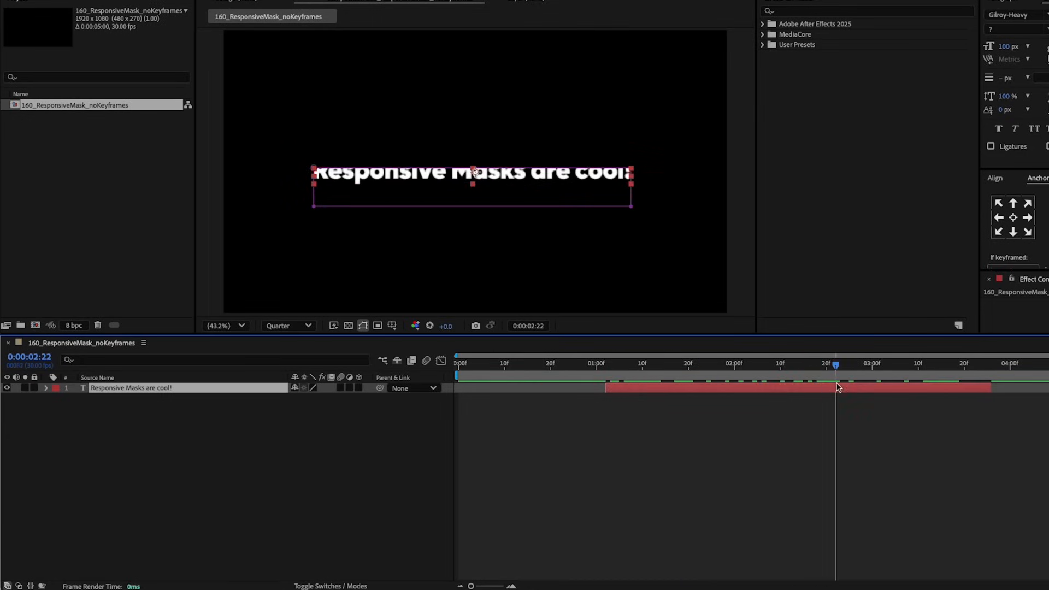
Step: Preview the word animation, shorten the layer end, and trim the layer start to 23f
{"action": "left_click", "coordinate": [675, 363]}
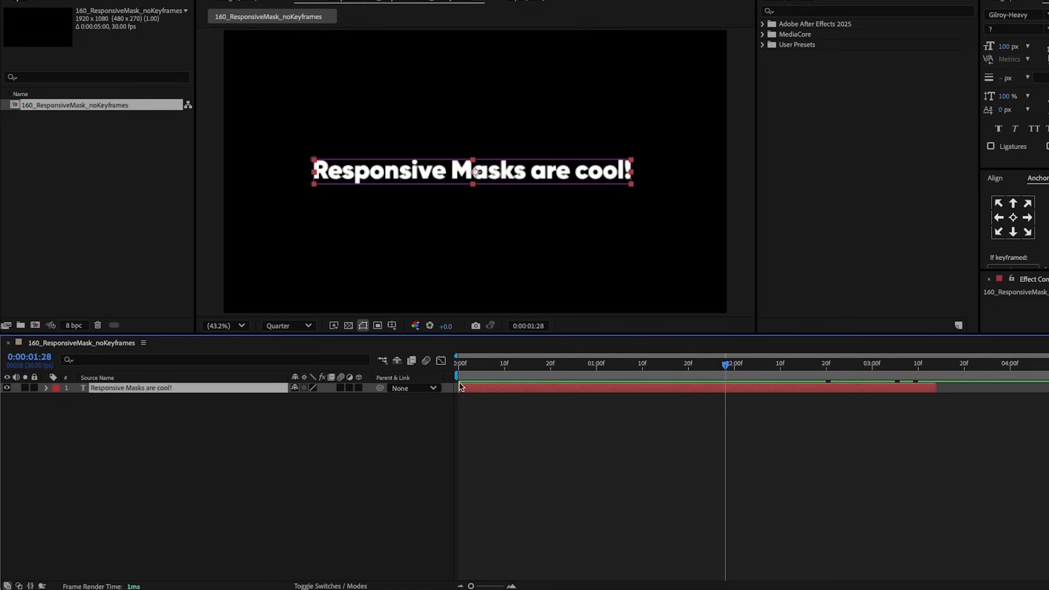
{"action": "left_click", "coordinate": [694, 364]}
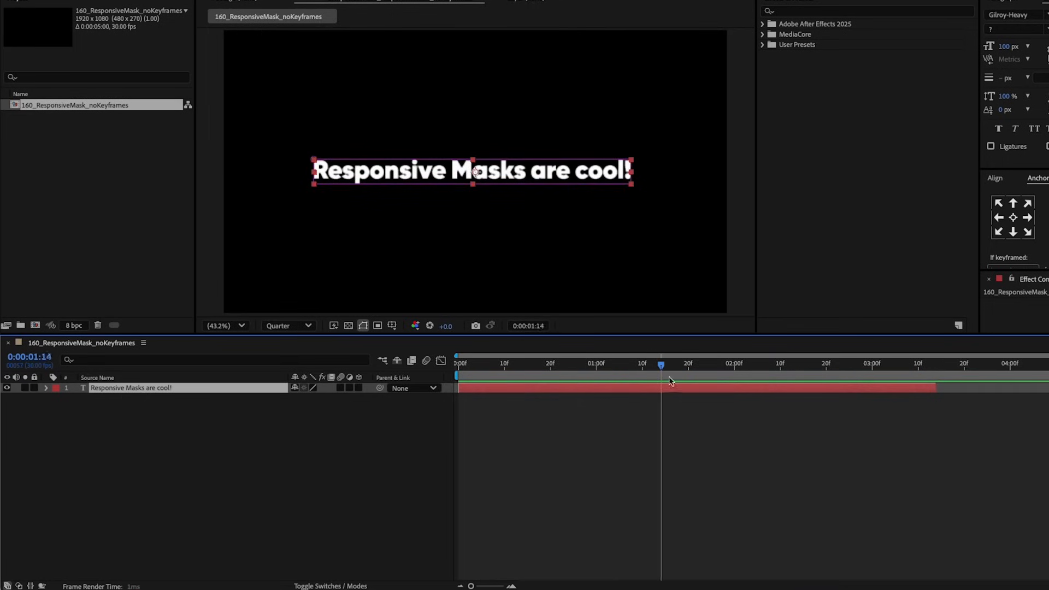
{"action": "left_click", "coordinate": [712, 363]}
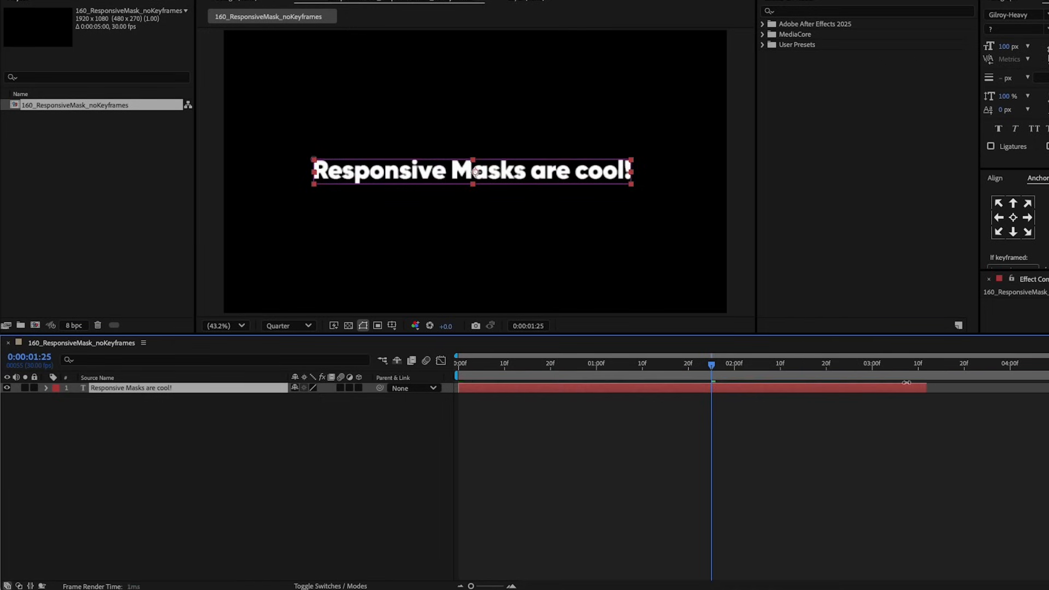
{"action": "left_click", "coordinate": [503, 364]}
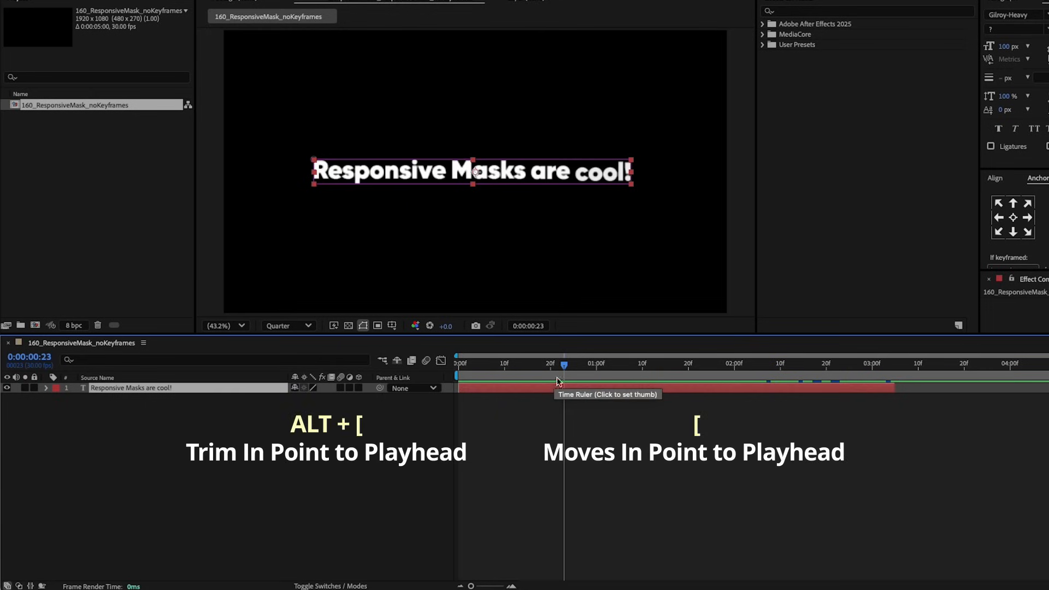
{"action": "key", "text": "["}
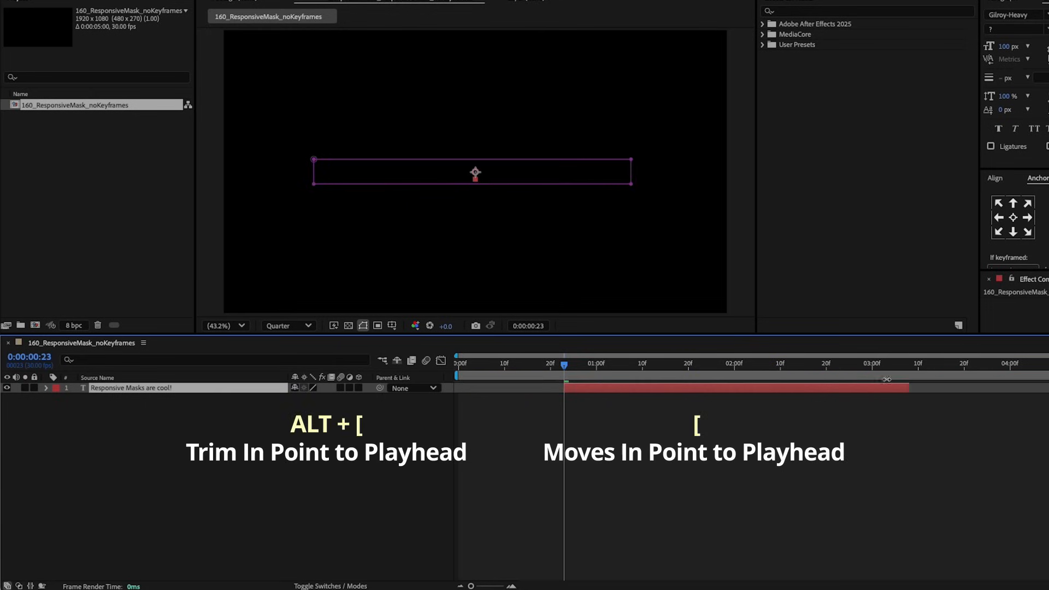